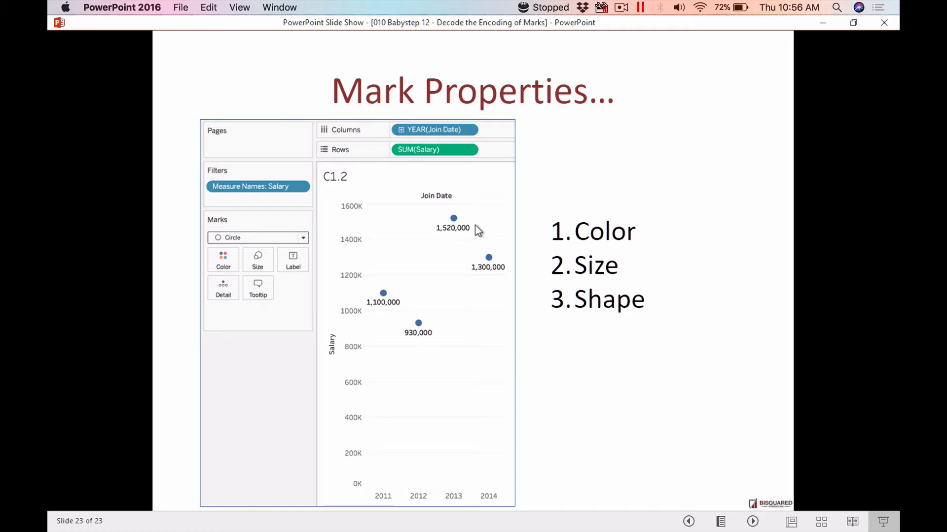
{"action": "mouse_move", "coordinate": [477, 222]}
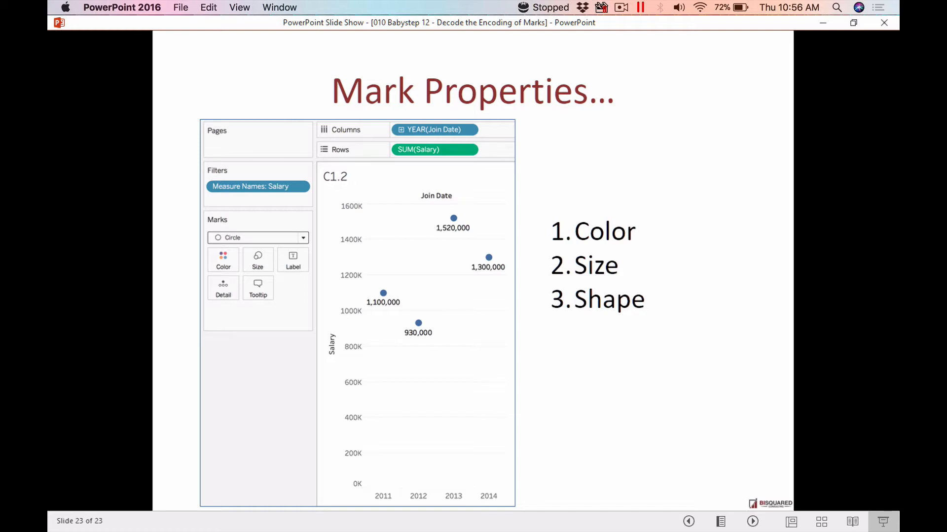
{"action": "mouse_move", "coordinate": [379, 228]}
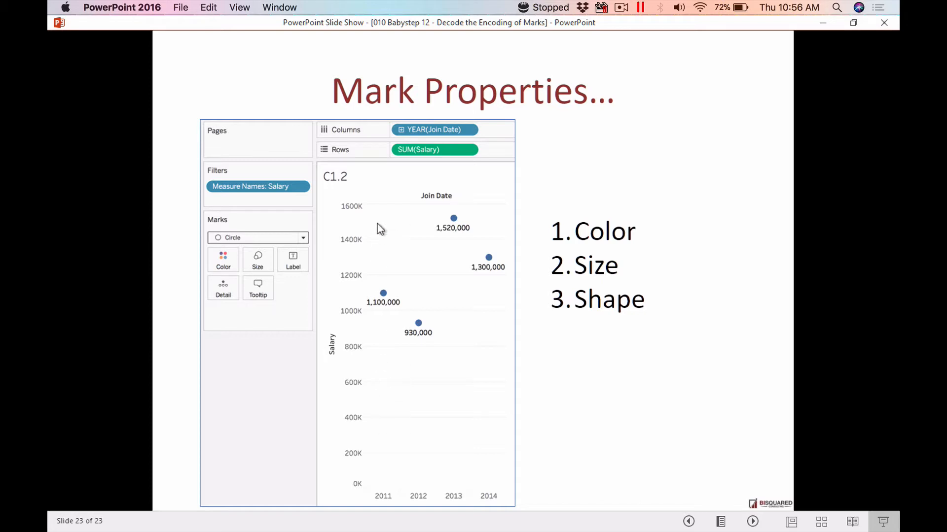
{"action": "mouse_move", "coordinate": [484, 478]}
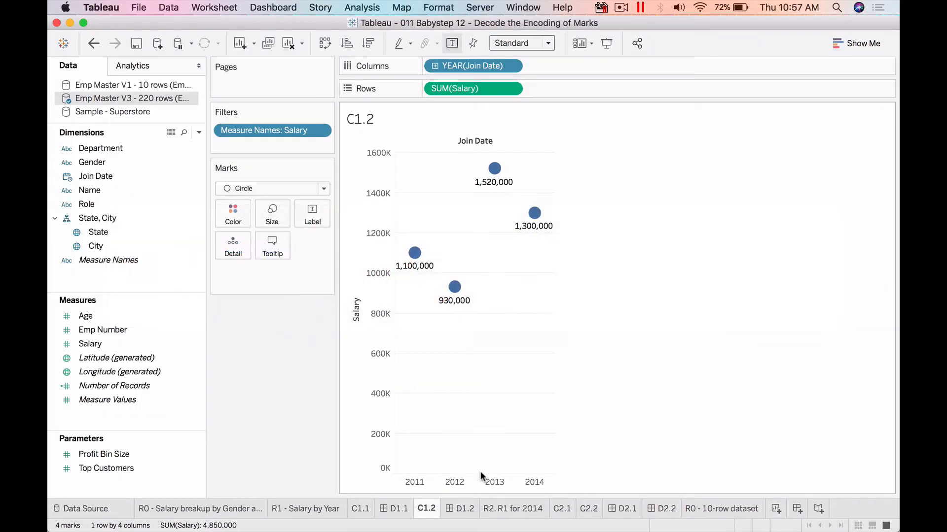
{"action": "mouse_move", "coordinate": [561, 245]}
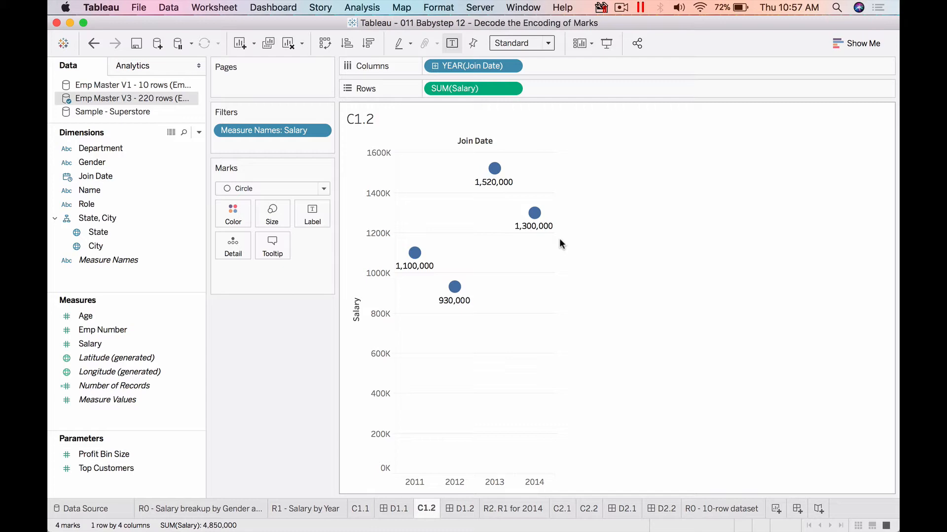
{"action": "mouse_move", "coordinate": [92, 162]}
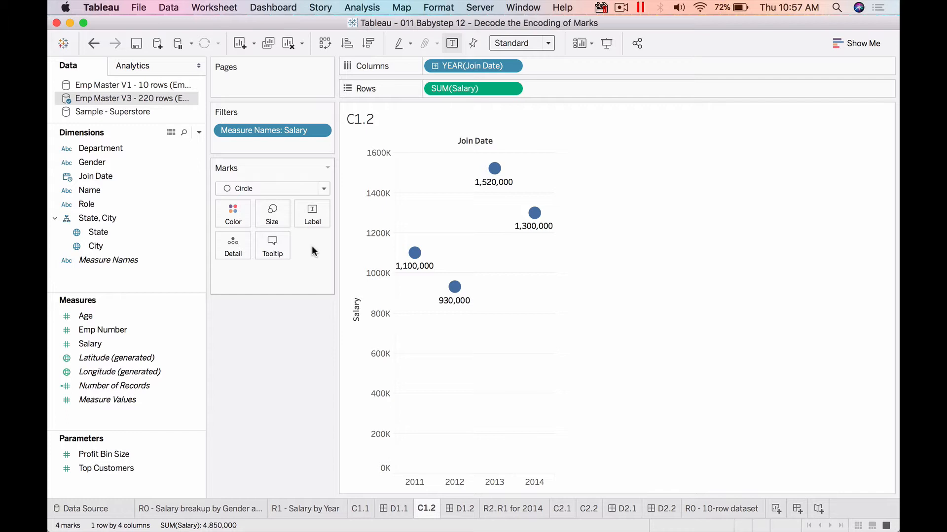
{"action": "mouse_move", "coordinate": [415, 253]}
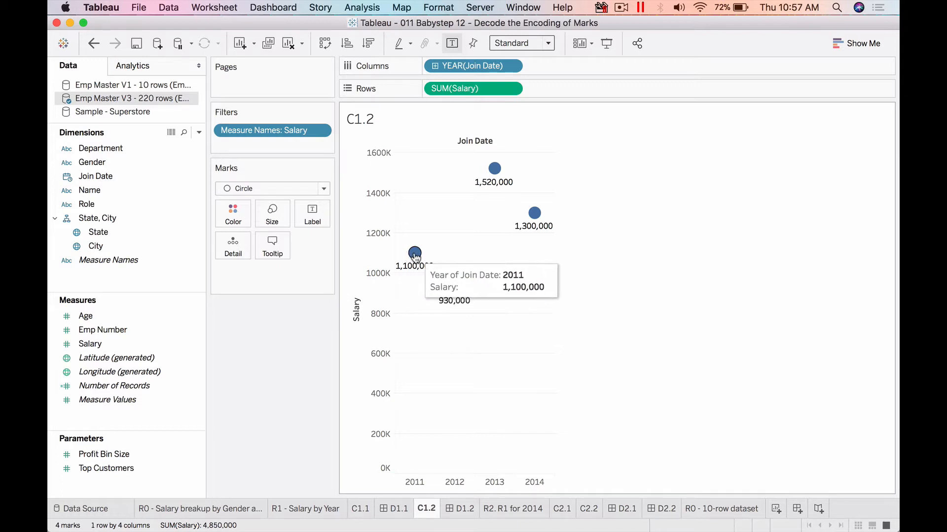
- Recolour the yearly salary marks green after trying orange, then shrink them to a small size
{"action": "left_click", "coordinate": [232, 213]}
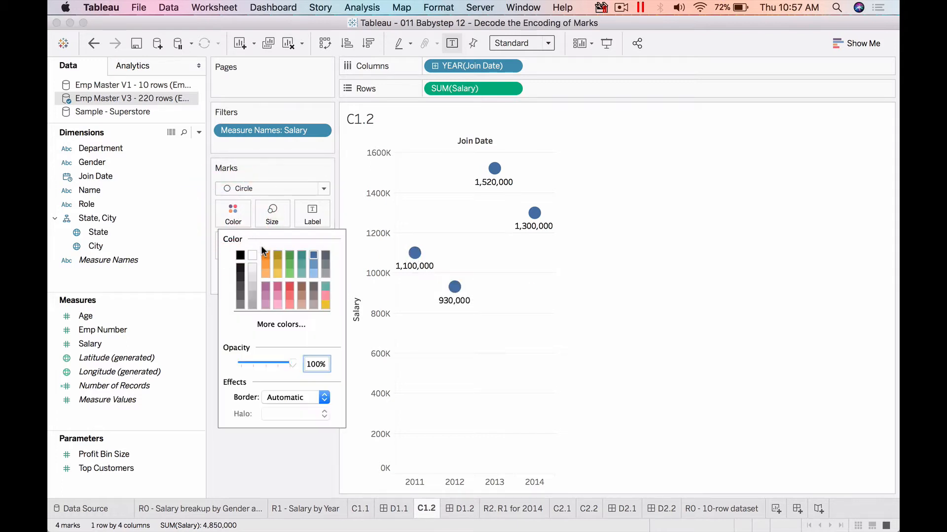
{"action": "left_click", "coordinate": [264, 255]}
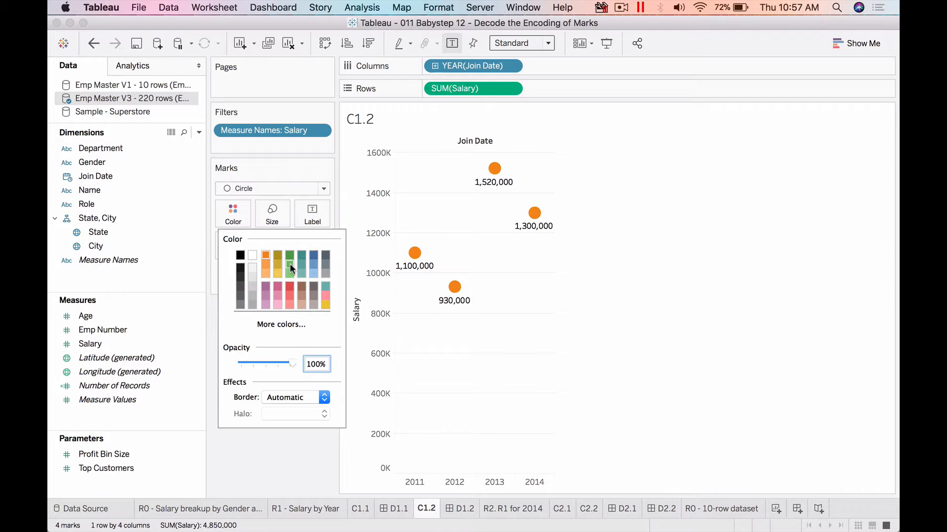
{"action": "left_click", "coordinate": [290, 255]}
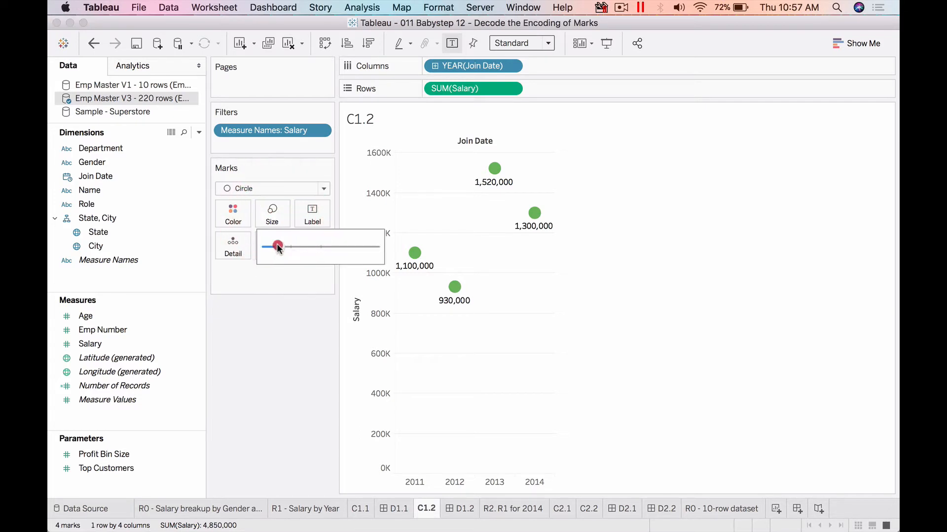
{"action": "left_click_drag", "start_coordinate": [277, 247], "coordinate": [320, 247]}
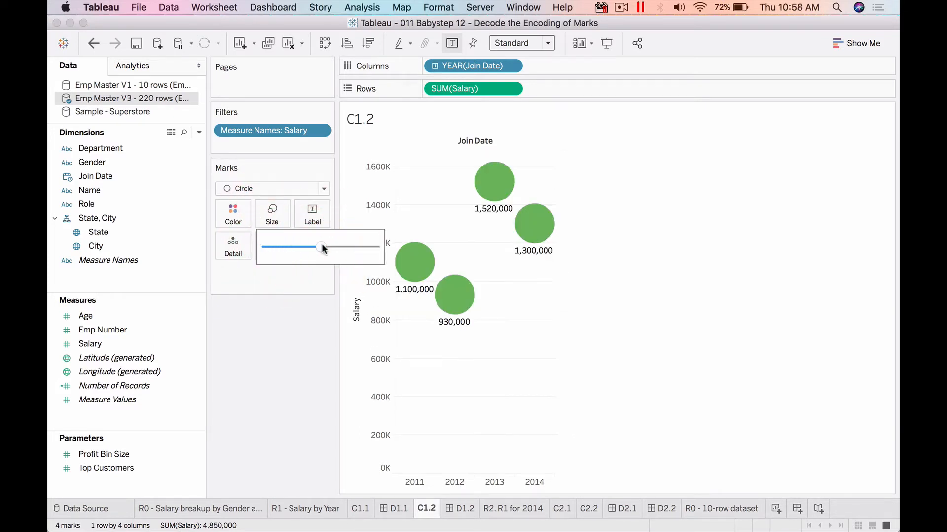
{"action": "left_click_drag", "start_coordinate": [320, 248], "coordinate": [287, 248]}
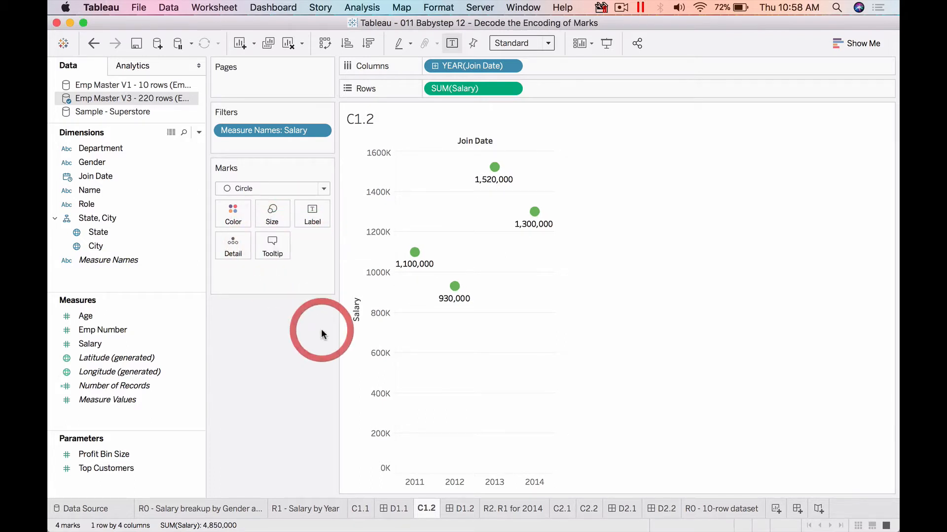
{"action": "mouse_move", "coordinate": [323, 335]}
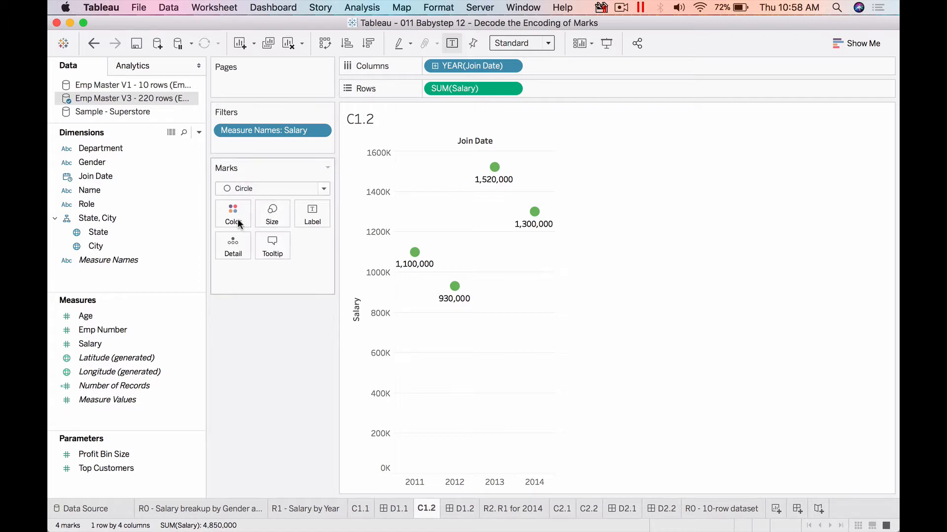
- Switch the salary mark colour from green to the default dark blue swatch
{"action": "left_click", "coordinate": [232, 213]}
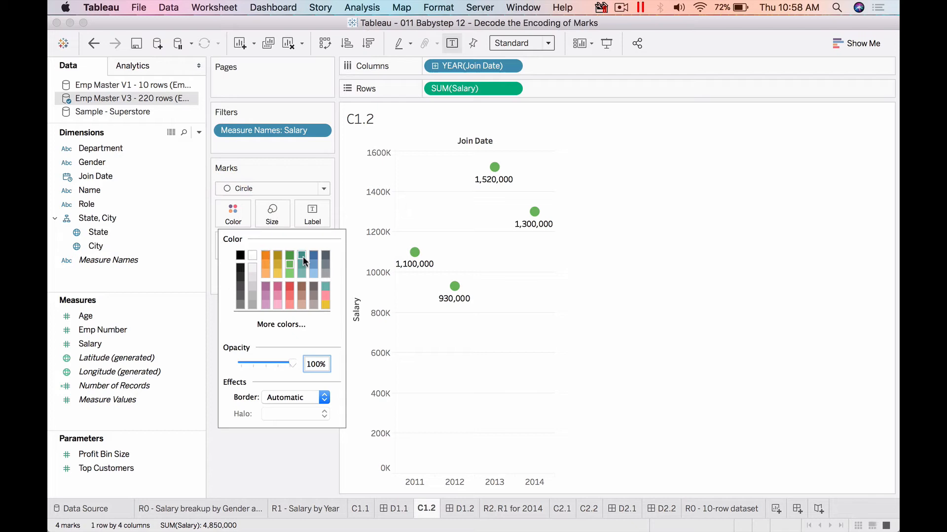
{"action": "left_click", "coordinate": [312, 255]}
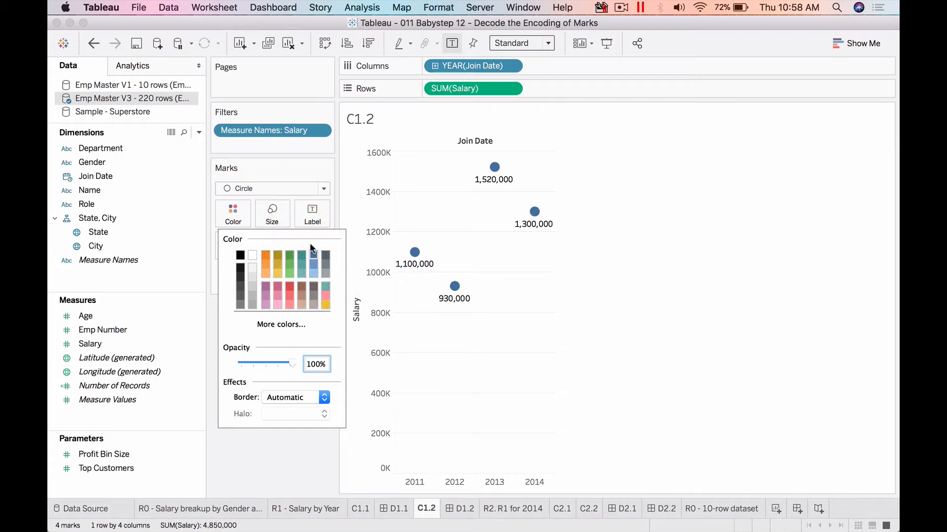
{"action": "left_click", "coordinate": [270, 442]}
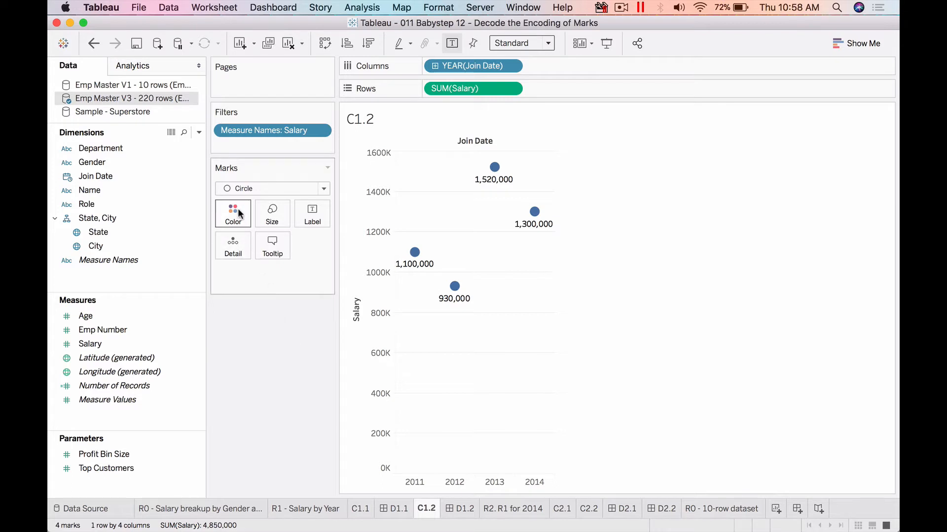
{"action": "mouse_move", "coordinate": [232, 214]}
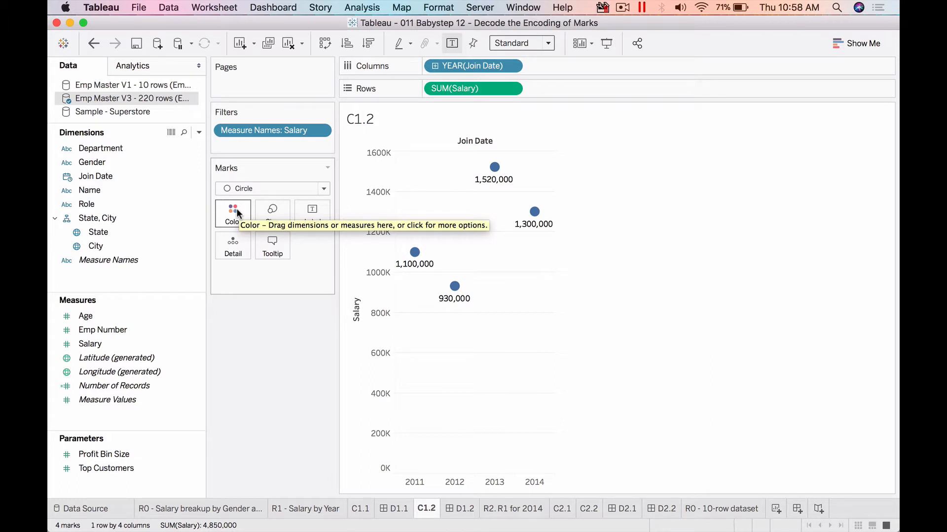
{"action": "mouse_move", "coordinate": [92, 163]}
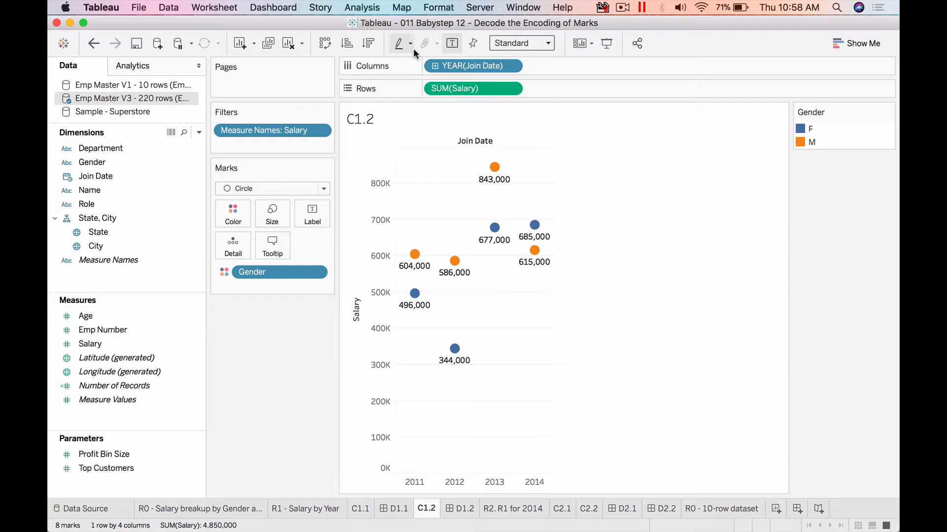
- Hide the salary value labels and try highlighting the M gender marks in the legend
{"action": "left_click", "coordinate": [452, 42]}
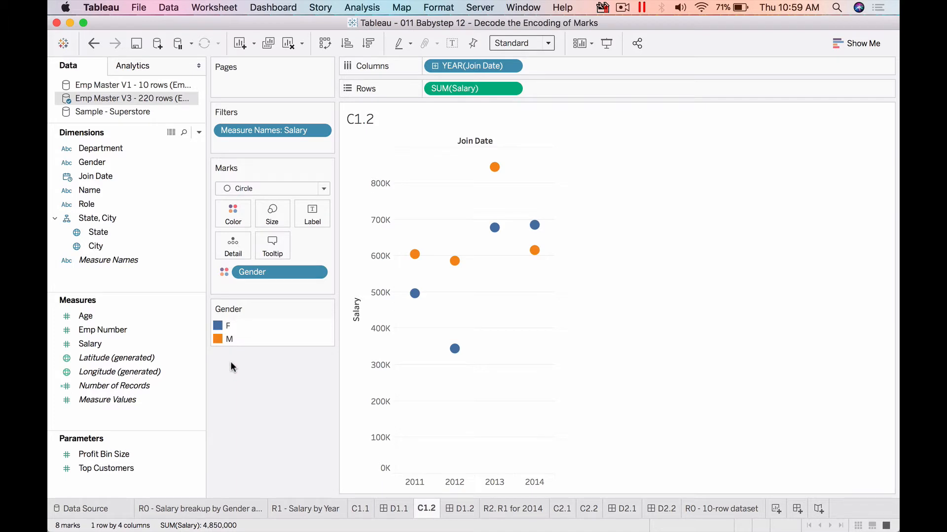
{"action": "left_click", "coordinate": [229, 339]}
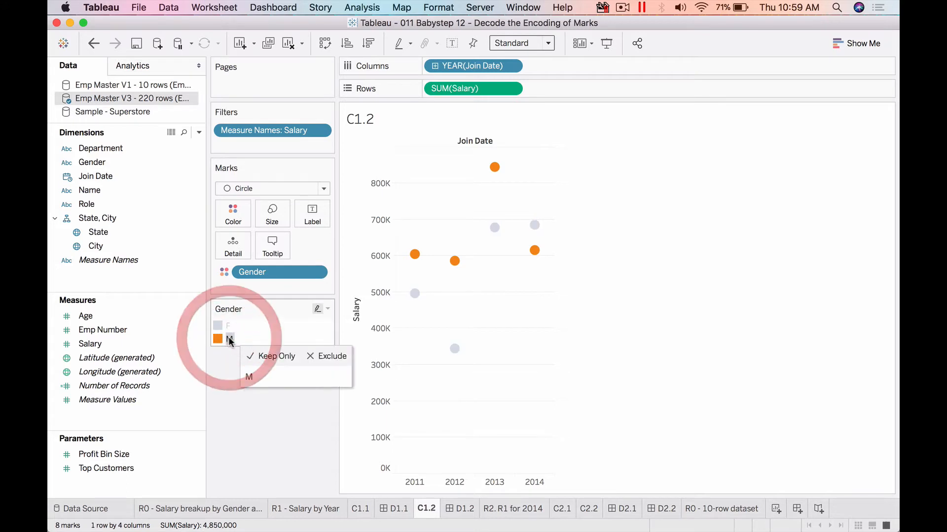
{"action": "left_click", "coordinate": [227, 326]}
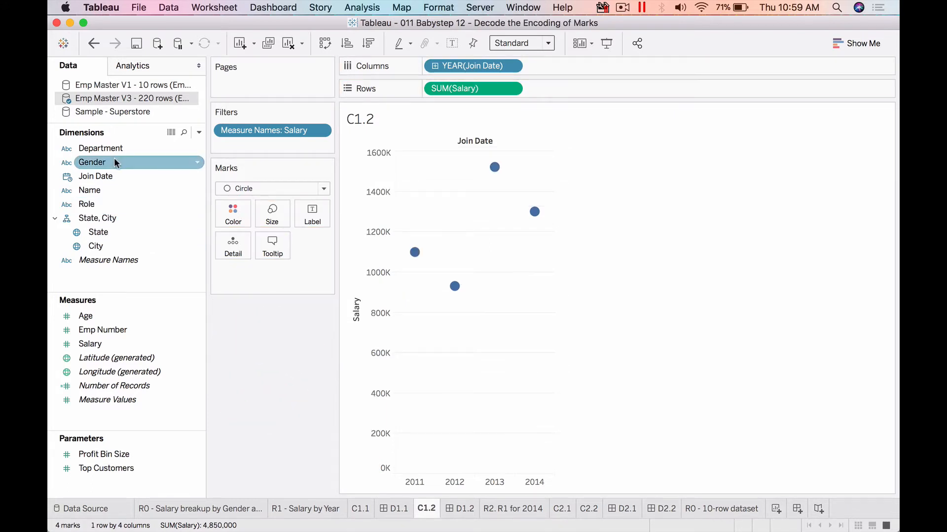
{"action": "left_click_drag", "start_coordinate": [92, 161], "coordinate": [572, 66]}
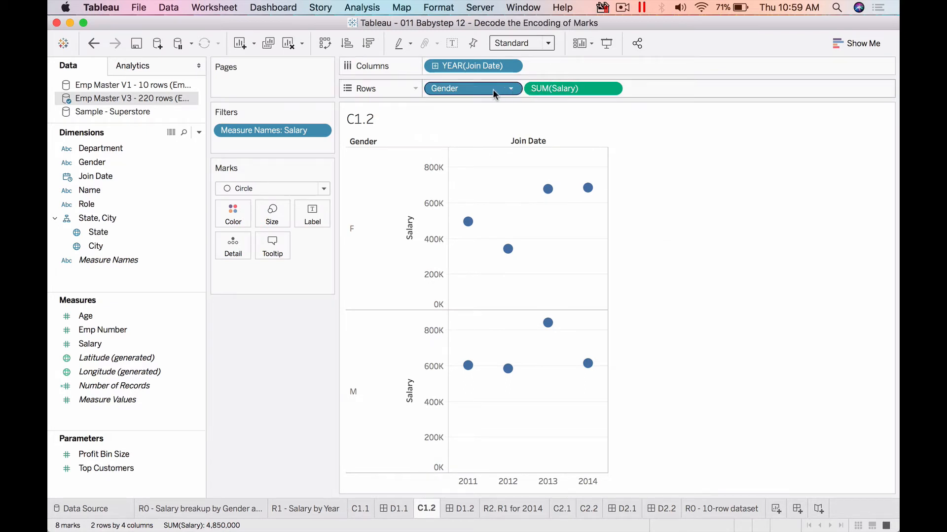
{"action": "left_click_drag", "start_coordinate": [473, 88], "coordinate": [572, 66]}
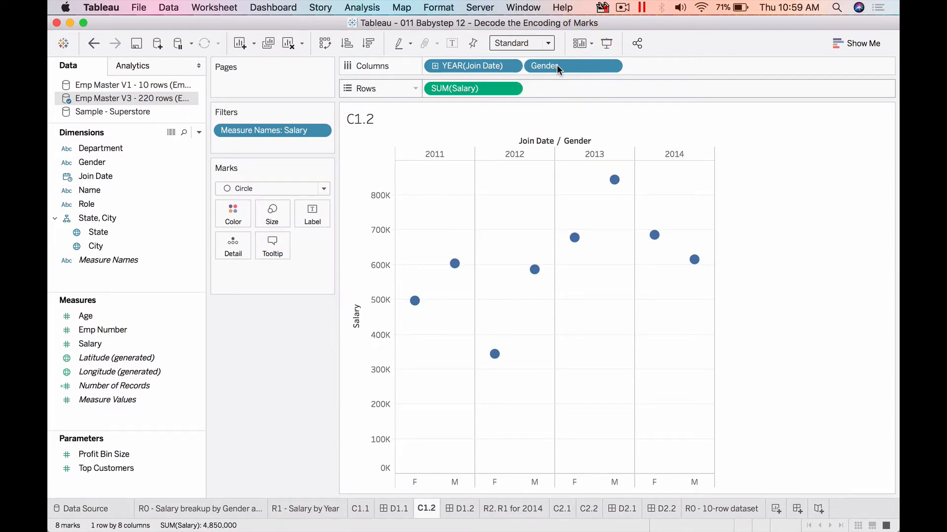
{"action": "left_click_drag", "start_coordinate": [572, 66], "coordinate": [232, 213]}
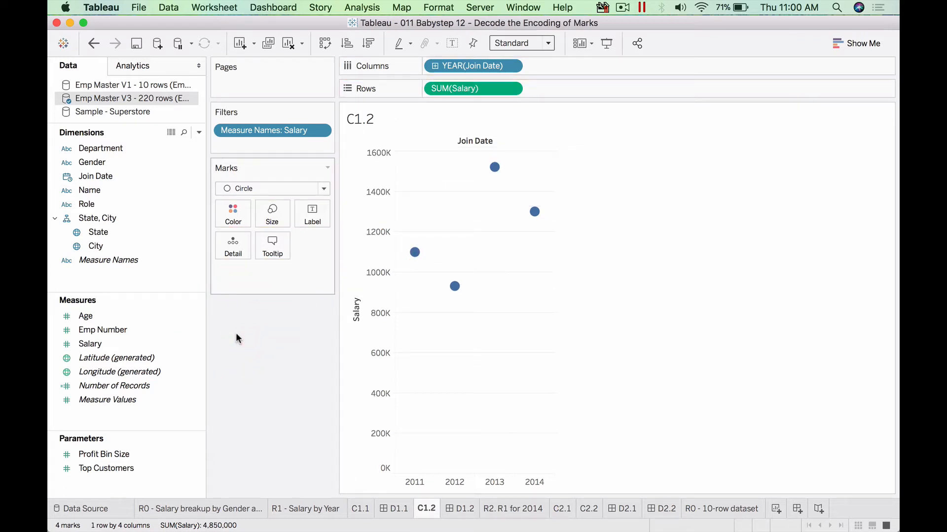
- Add SUM(Salary) as the colour encoding and open its Edit Colors dialog
{"action": "left_click", "coordinate": [89, 344]}
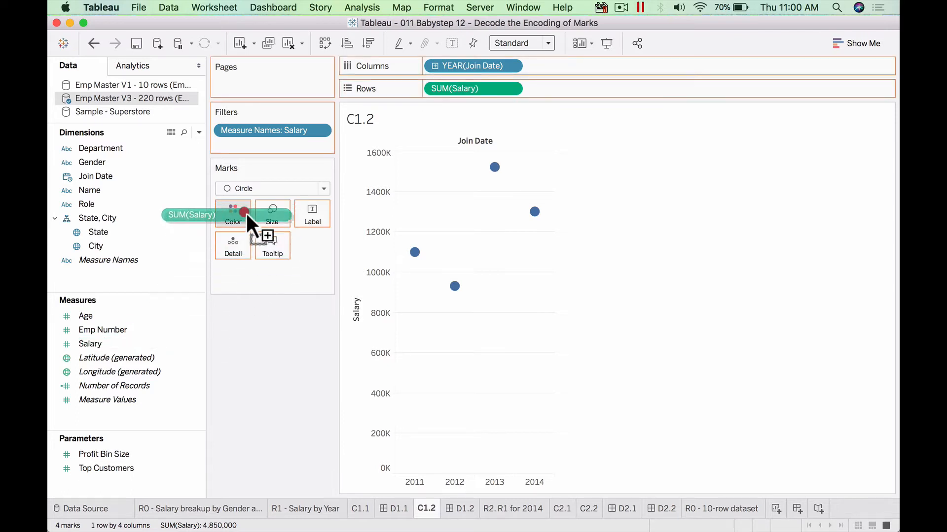
{"action": "left_click_drag", "start_coordinate": [191, 214], "coordinate": [232, 215]}
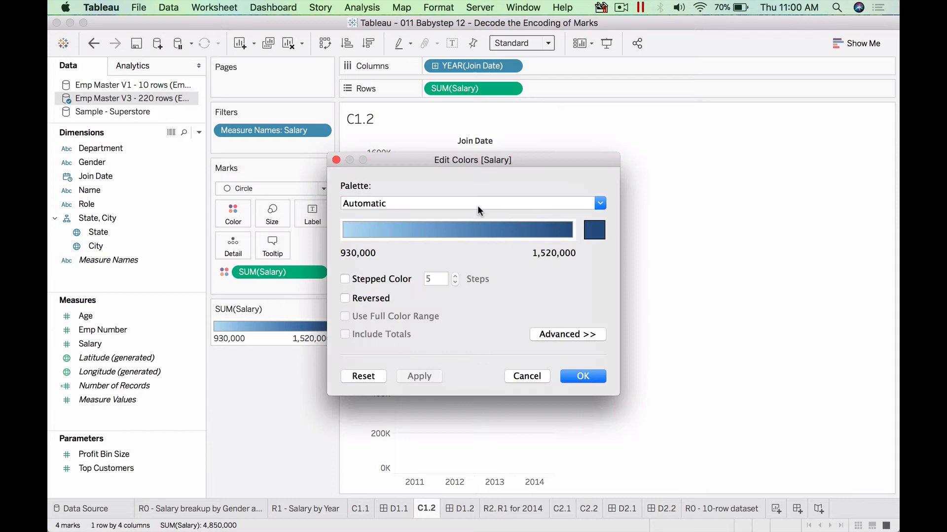
- Preview the Orange-Blue Diverging palette on the salary circles, then cancel to keep blue shading
{"action": "left_click", "coordinate": [597, 203]}
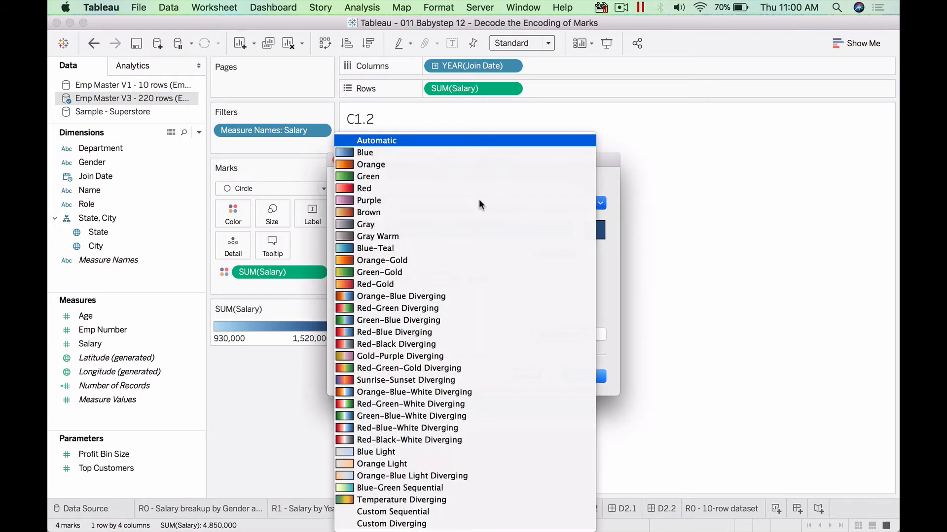
{"action": "left_click", "coordinate": [401, 297]}
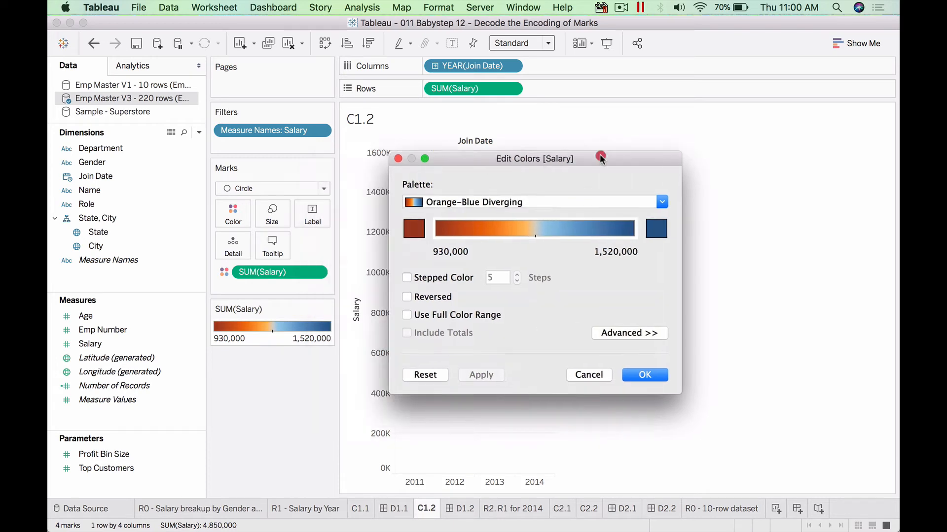
{"action": "left_click_drag", "start_coordinate": [534, 158], "coordinate": [735, 120]}
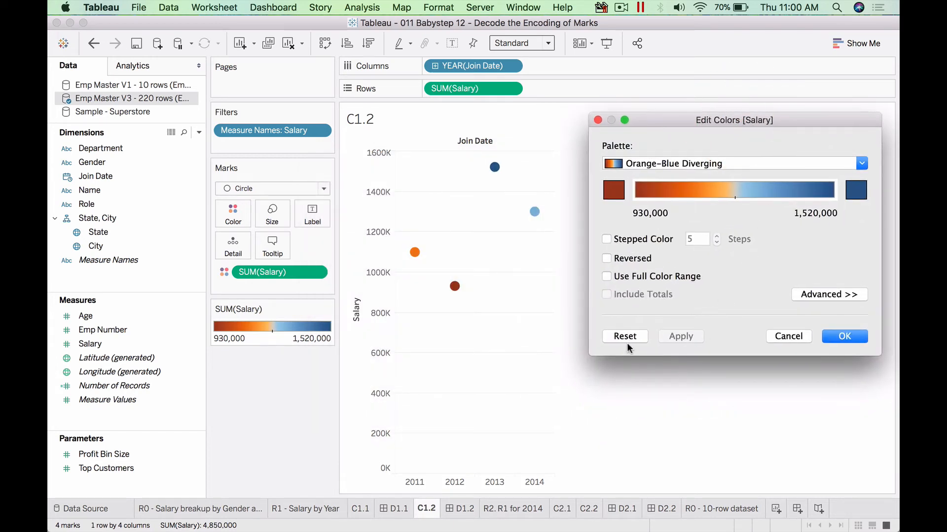
{"action": "left_click", "coordinate": [844, 336]}
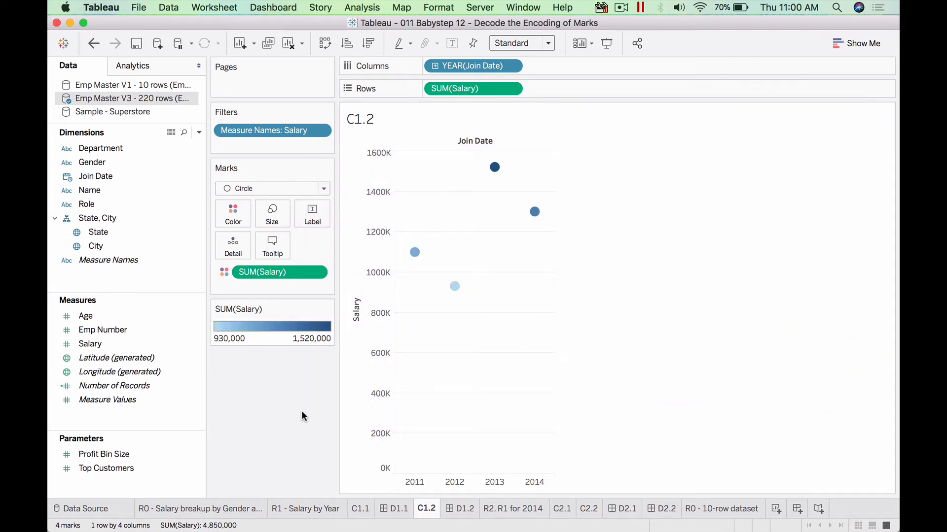
{"action": "mouse_move", "coordinate": [276, 407]}
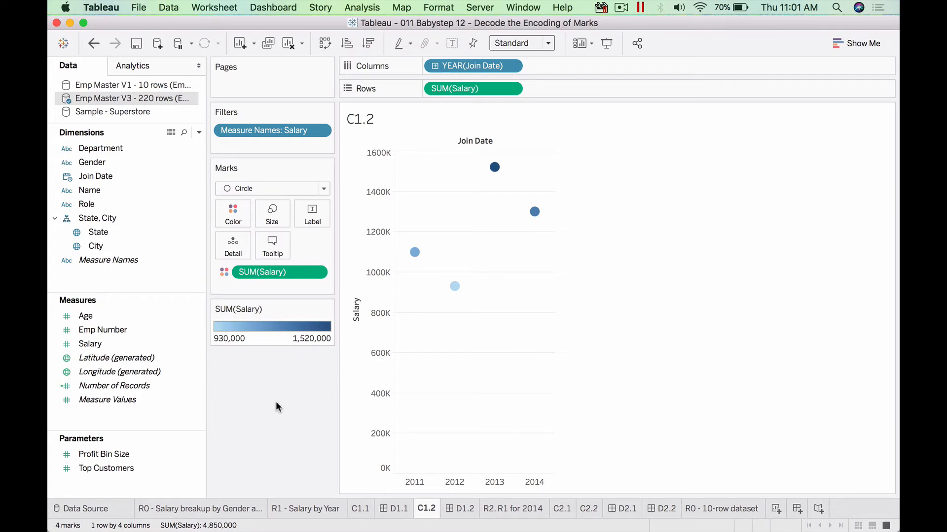
{"action": "mouse_move", "coordinate": [454, 287]}
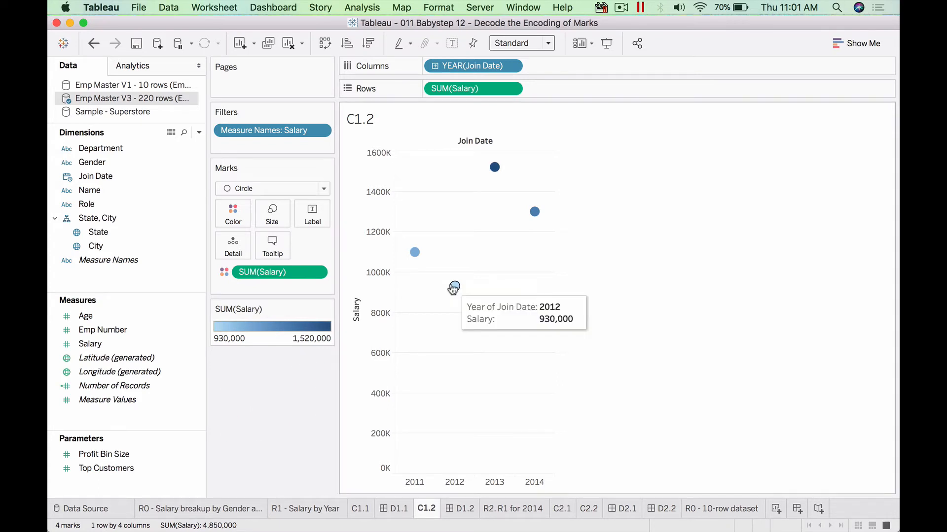
{"action": "mouse_move", "coordinate": [562, 217]}
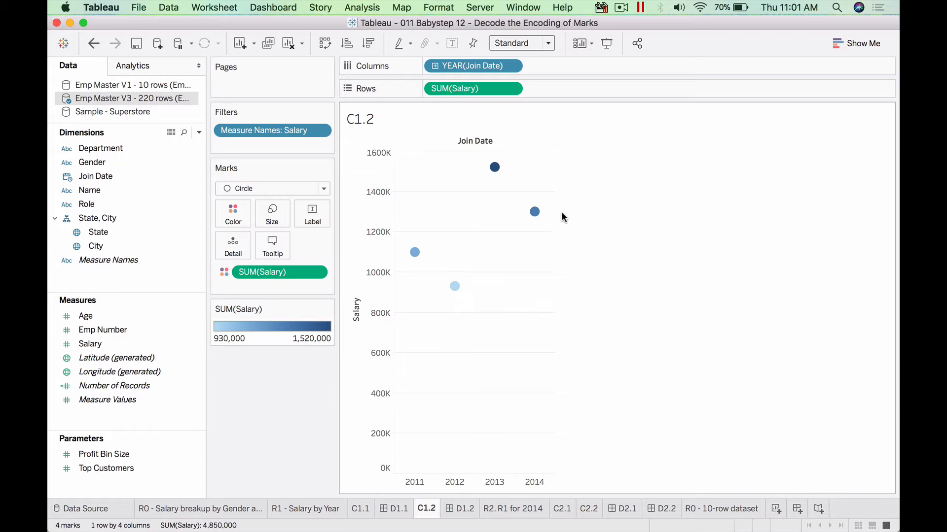
{"action": "mouse_move", "coordinate": [477, 299]}
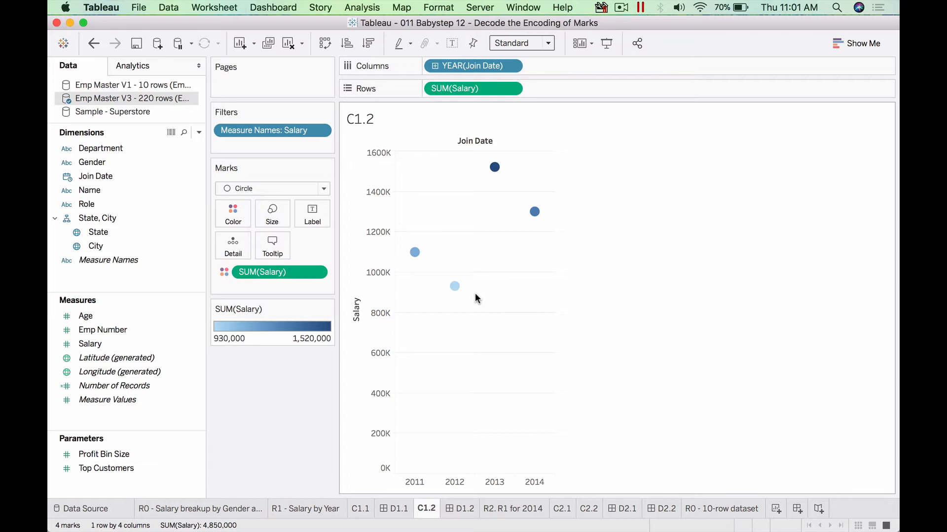
{"action": "mouse_move", "coordinate": [480, 181]}
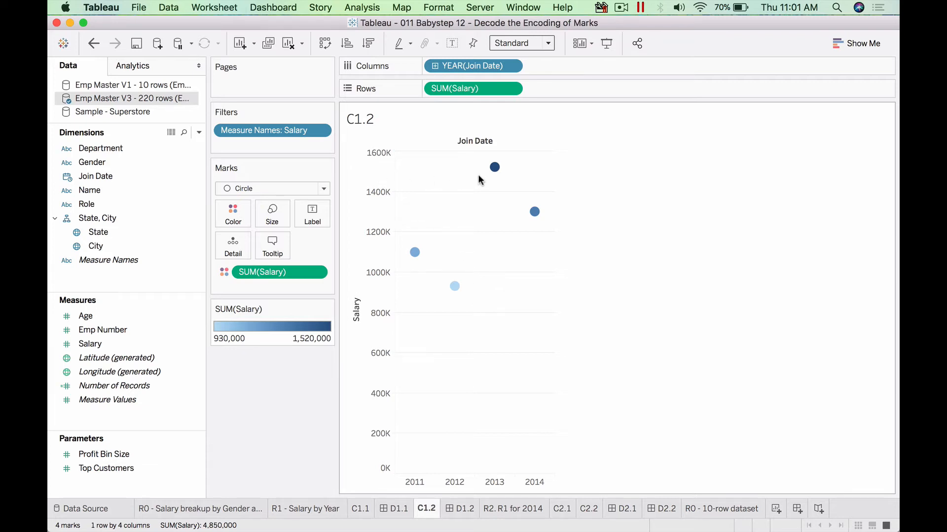
{"action": "mouse_move", "coordinate": [491, 231]}
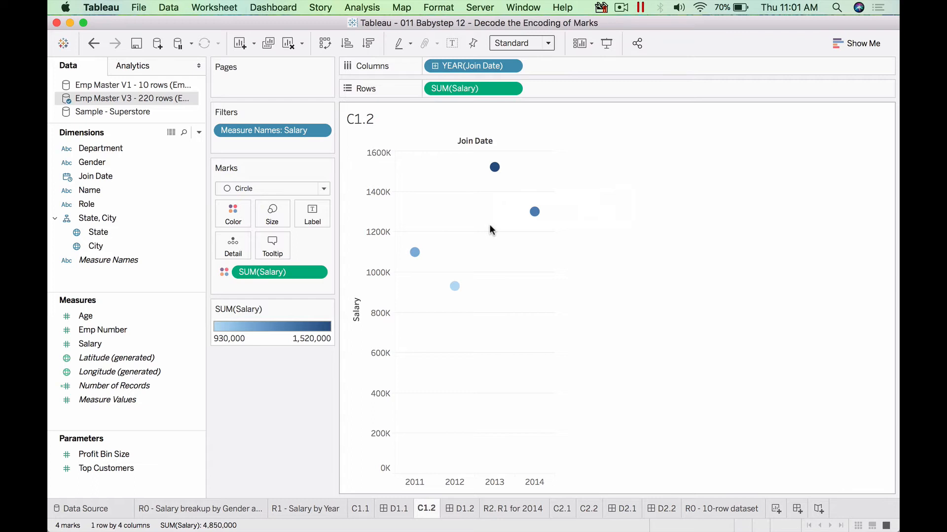
{"action": "mouse_move", "coordinate": [444, 137]}
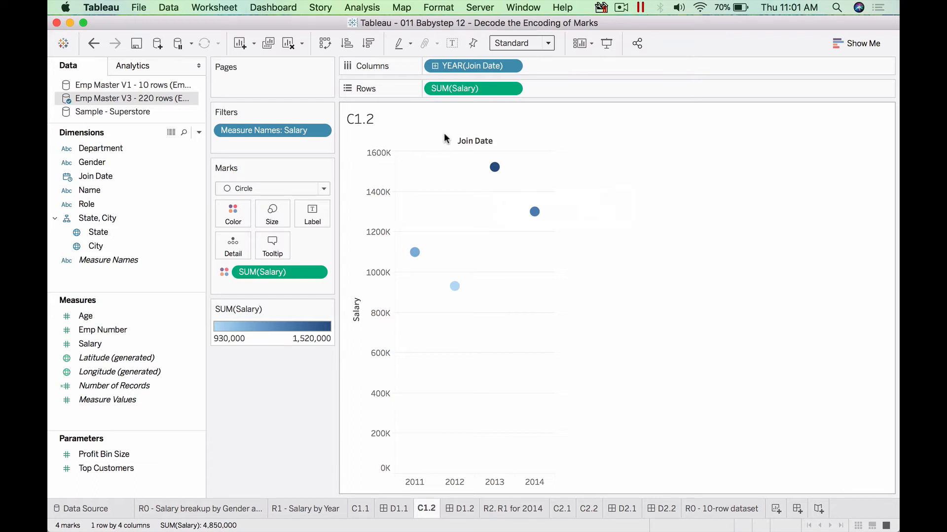
{"action": "left_click", "coordinate": [578, 65]}
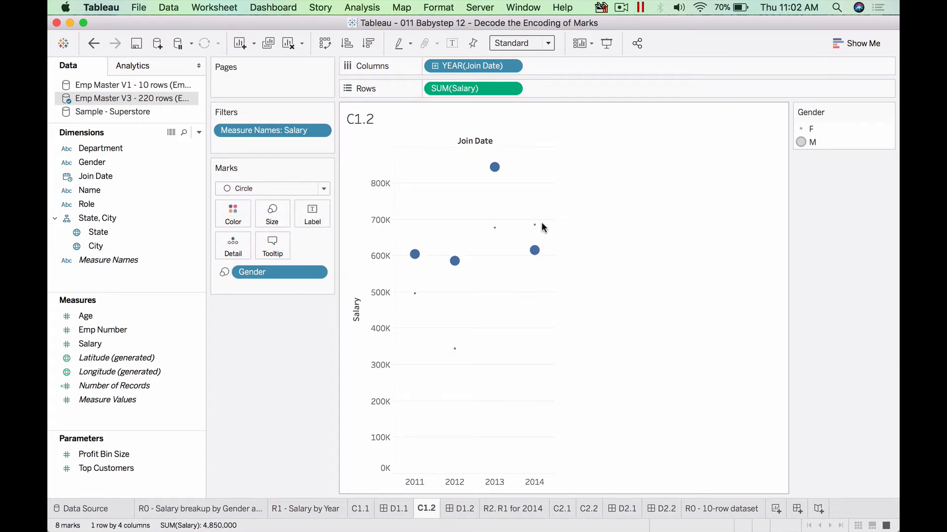
- Adjust mark size, then drag Salary onto Size to replace the Gender size split
{"action": "left_click", "coordinate": [271, 213]}
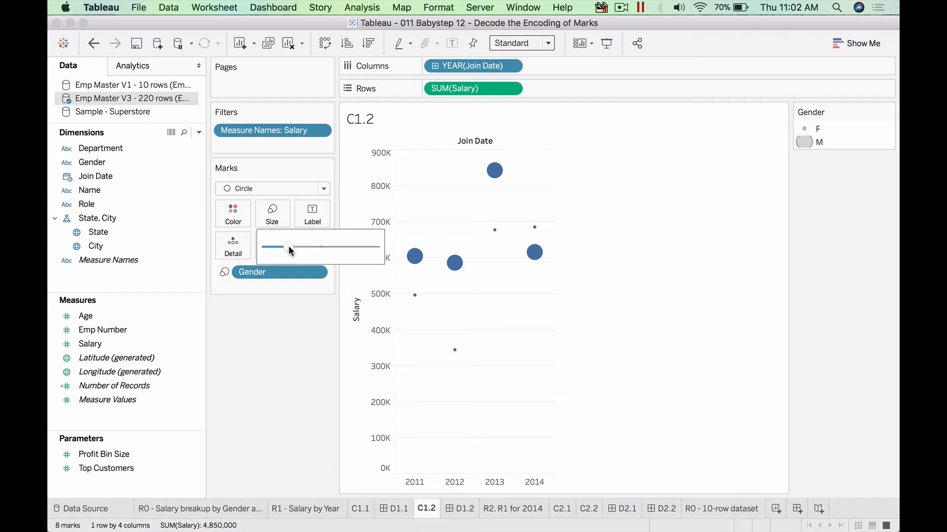
{"action": "mouse_move", "coordinate": [310, 345]}
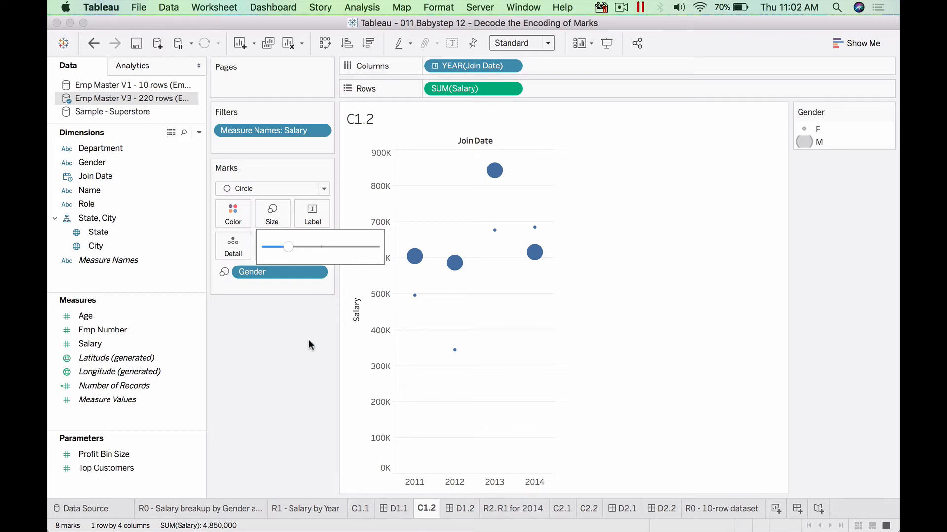
{"action": "left_click_drag", "start_coordinate": [251, 272], "coordinate": [281, 333]}
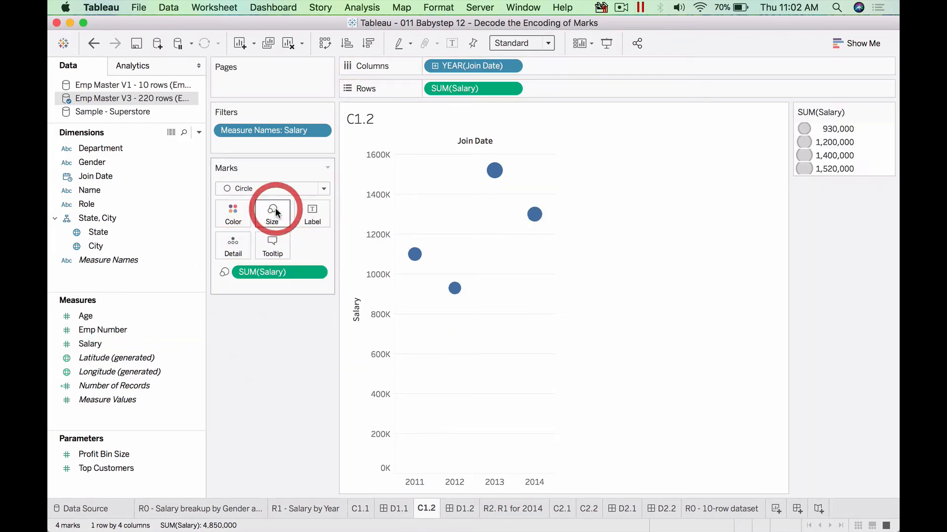
- Adjust the Size slider so the salary-sized circles end up enlarged
{"action": "left_click", "coordinate": [271, 214]}
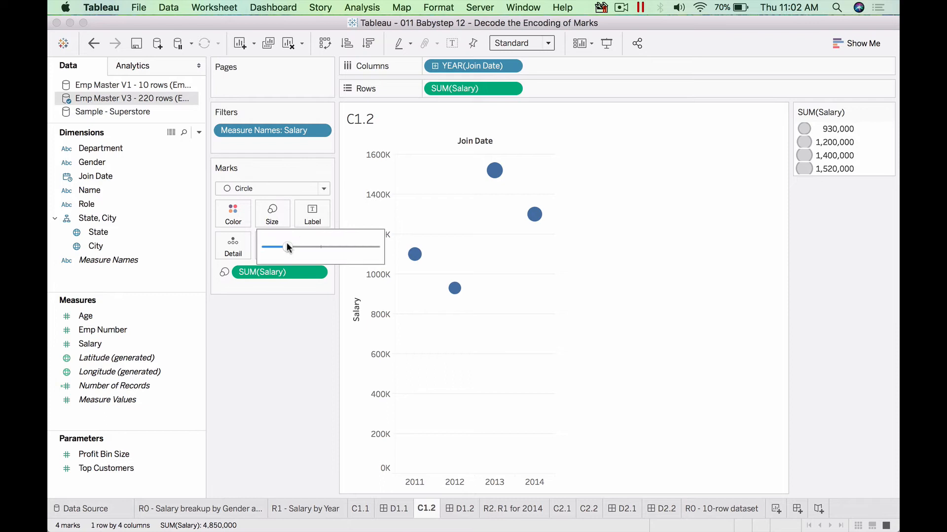
{"action": "left_click_drag", "start_coordinate": [287, 248], "coordinate": [296, 245]}
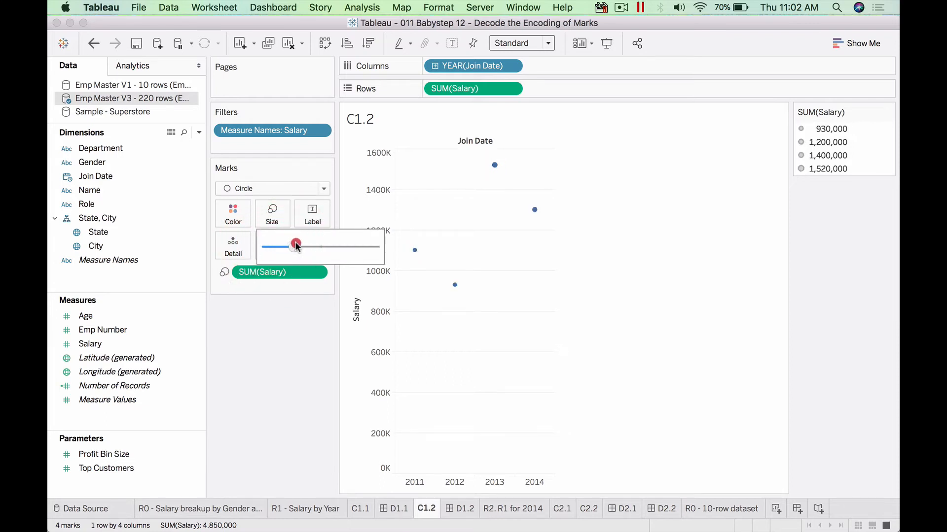
{"action": "left_click_drag", "start_coordinate": [295, 245], "coordinate": [293, 247]}
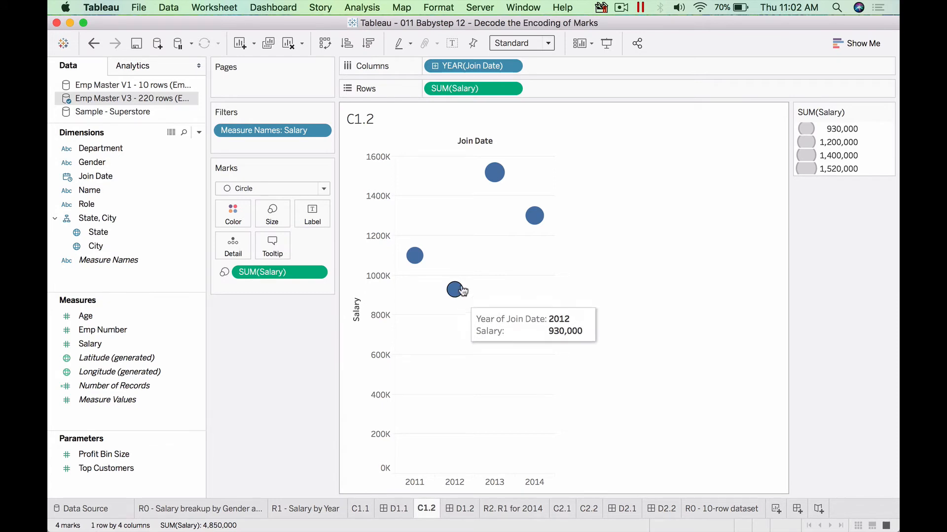
{"action": "mouse_move", "coordinate": [474, 311]}
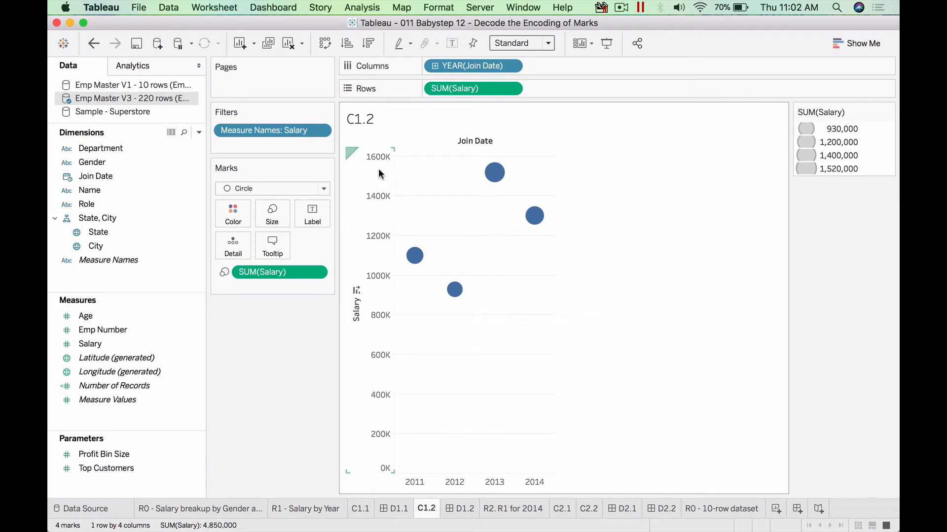
{"action": "mouse_move", "coordinate": [377, 462]}
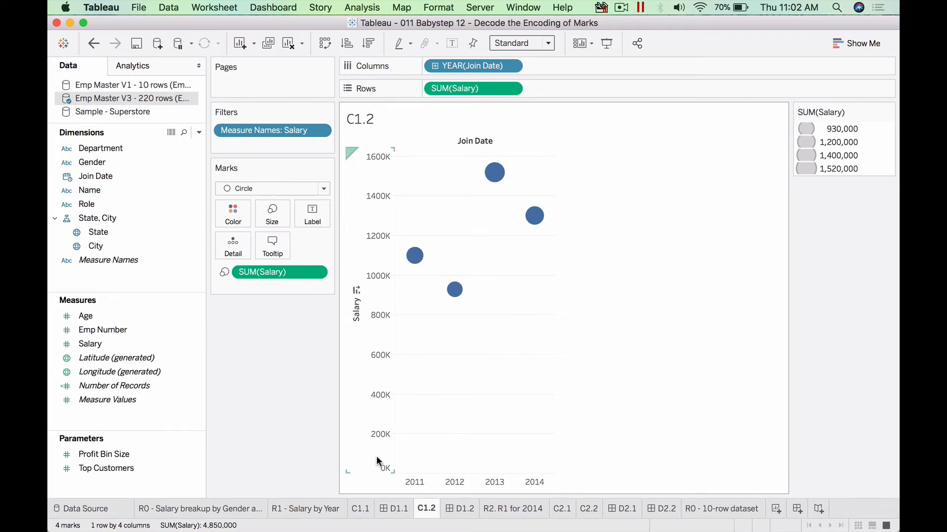
{"action": "mouse_move", "coordinate": [411, 172]}
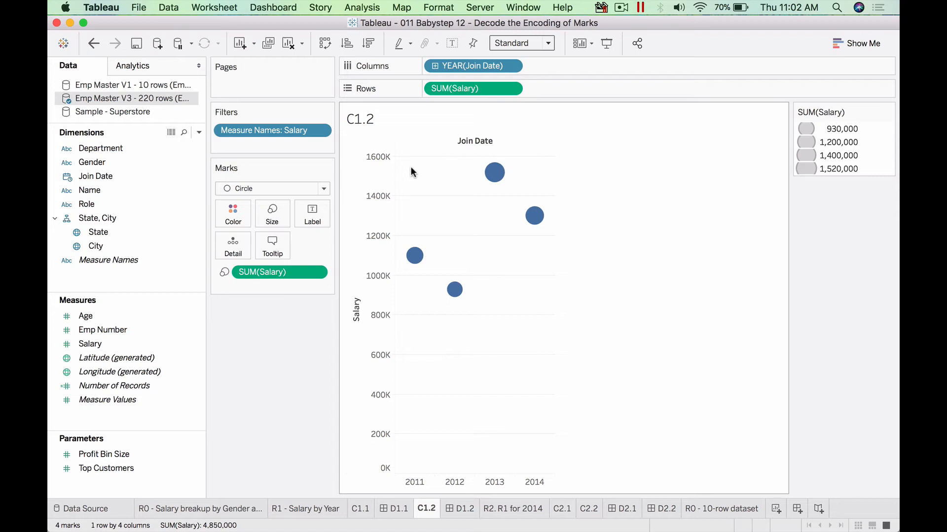
{"action": "mouse_move", "coordinate": [436, 175]}
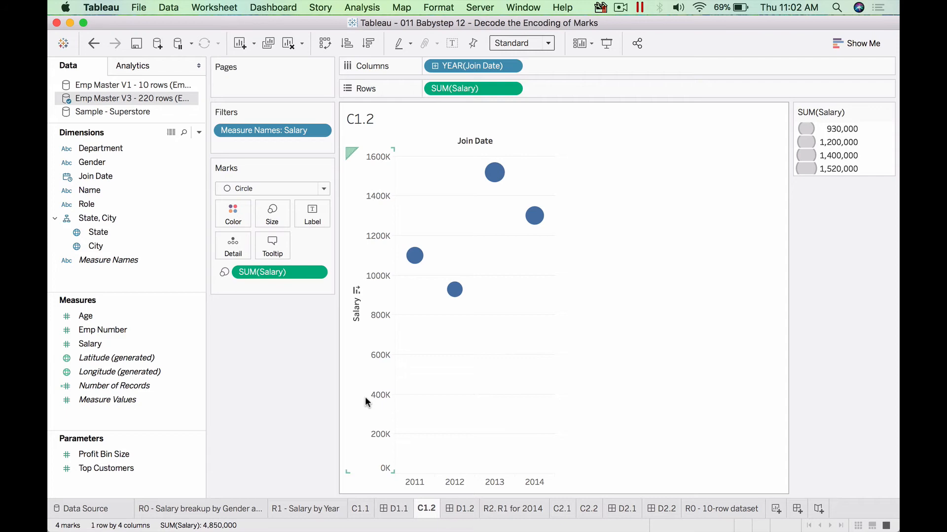
{"action": "mouse_move", "coordinate": [347, 362]}
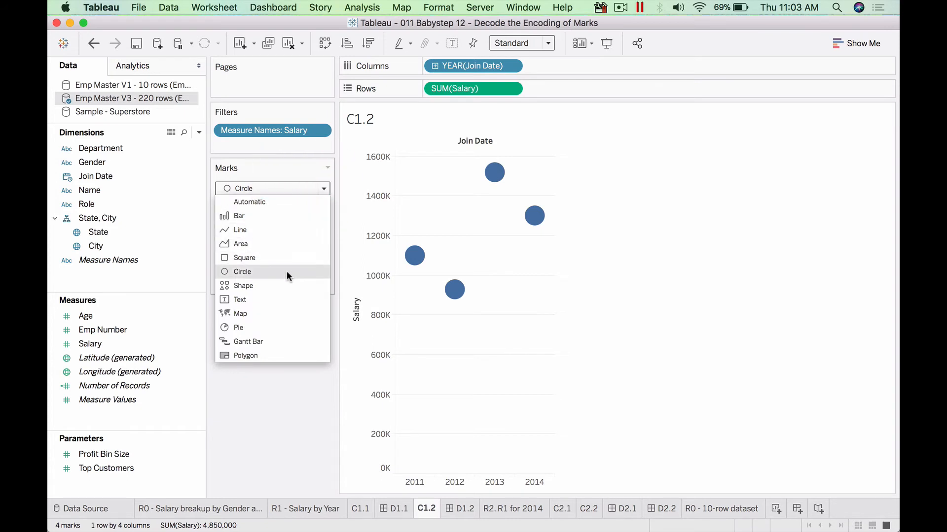
{"action": "mouse_move", "coordinate": [288, 290]}
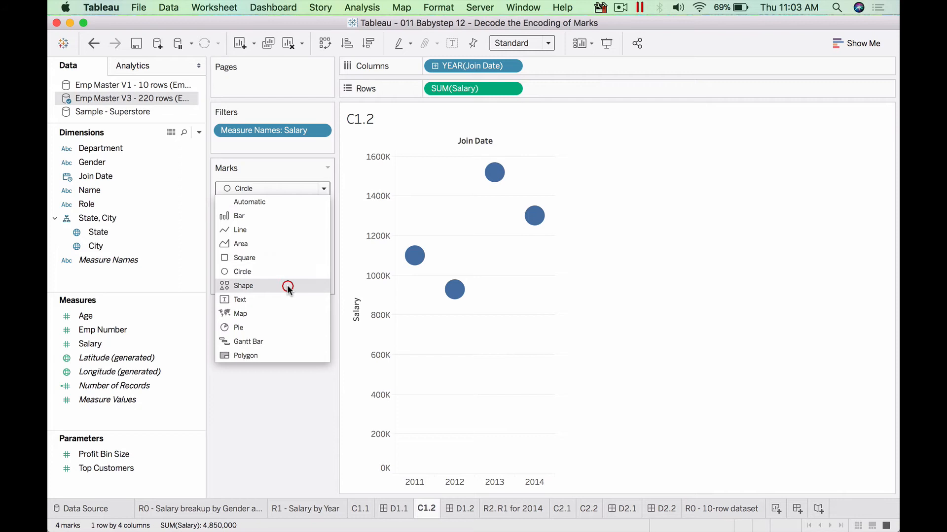
- Try triangle mark shapes, revert to circles, and highlight the male salary marks
{"action": "left_click", "coordinate": [243, 285]}
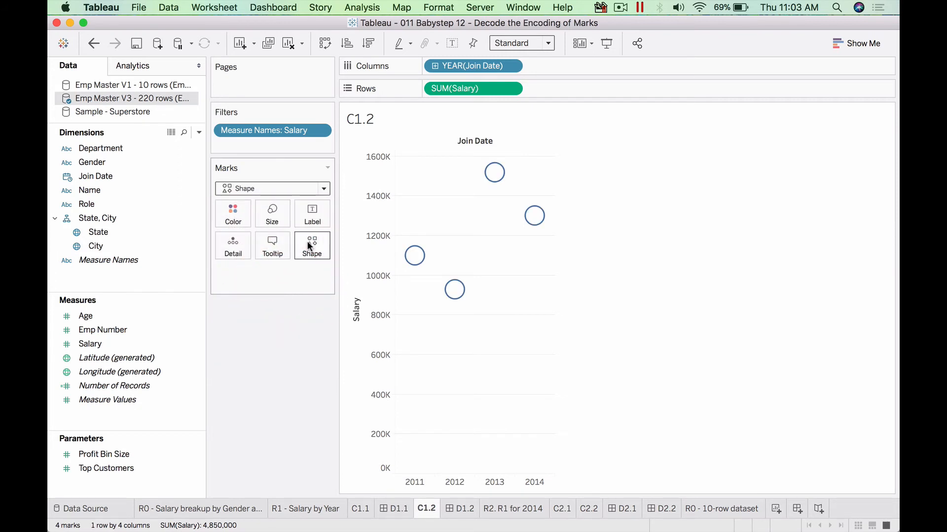
{"action": "mouse_move", "coordinate": [312, 245]}
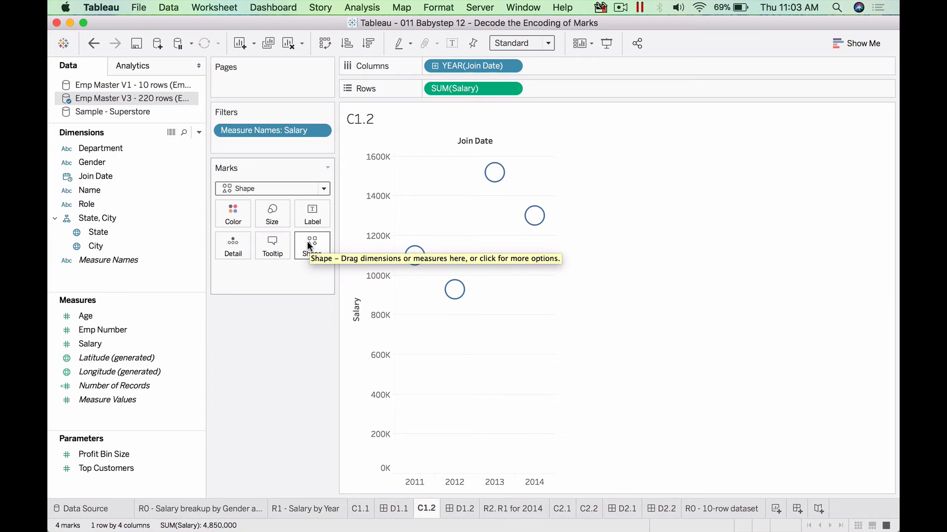
{"action": "left_click", "coordinate": [312, 245]}
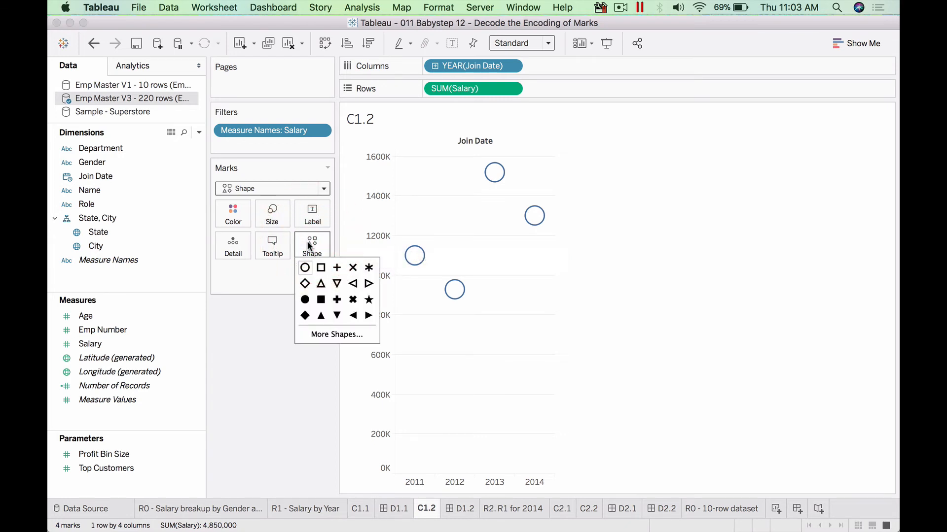
{"action": "left_click", "coordinate": [321, 284]}
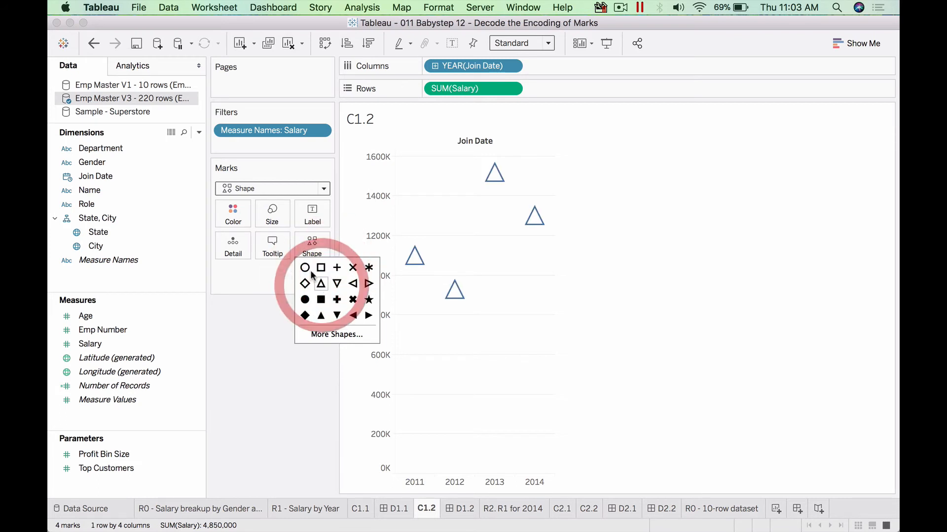
{"action": "left_click", "coordinate": [305, 268]}
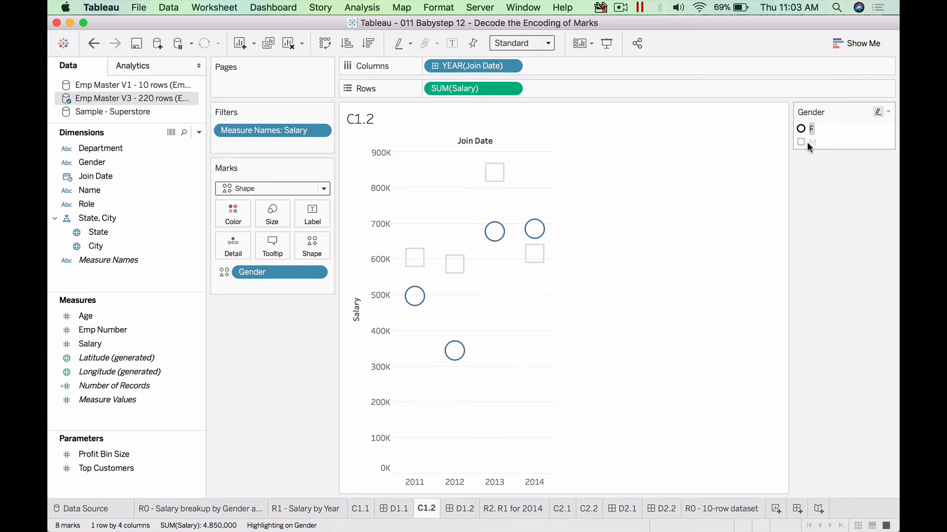
{"action": "left_click", "coordinate": [811, 128]}
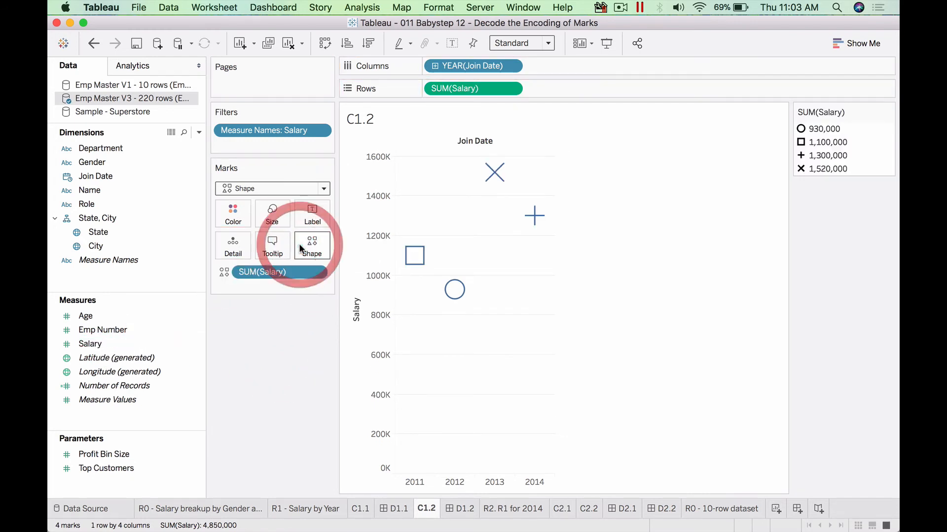
{"action": "mouse_move", "coordinate": [312, 245]}
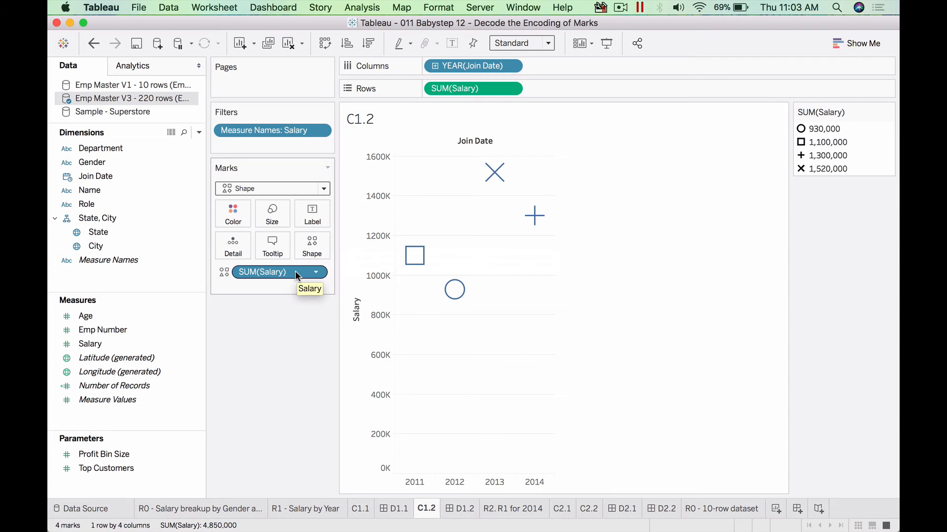
{"action": "mouse_move", "coordinate": [233, 213]}
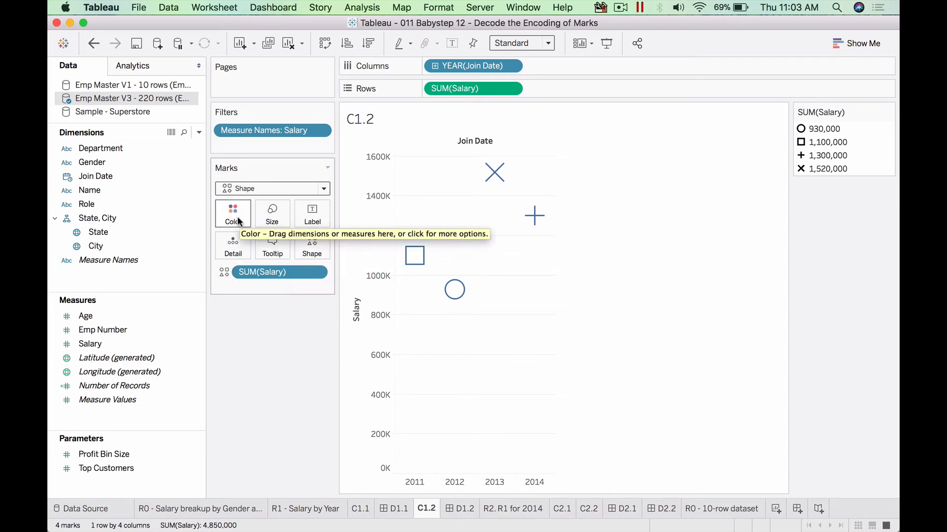
{"action": "mouse_move", "coordinate": [312, 246]}
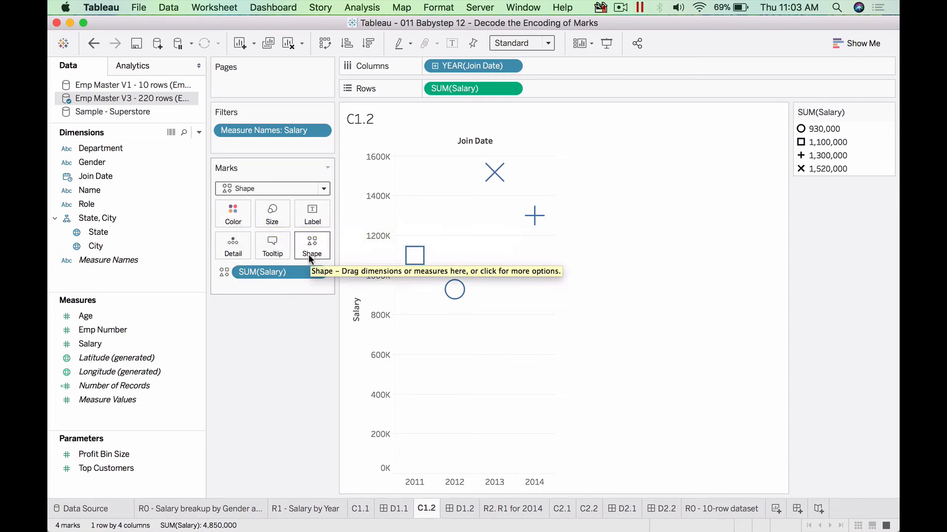
{"action": "mouse_move", "coordinate": [232, 214]}
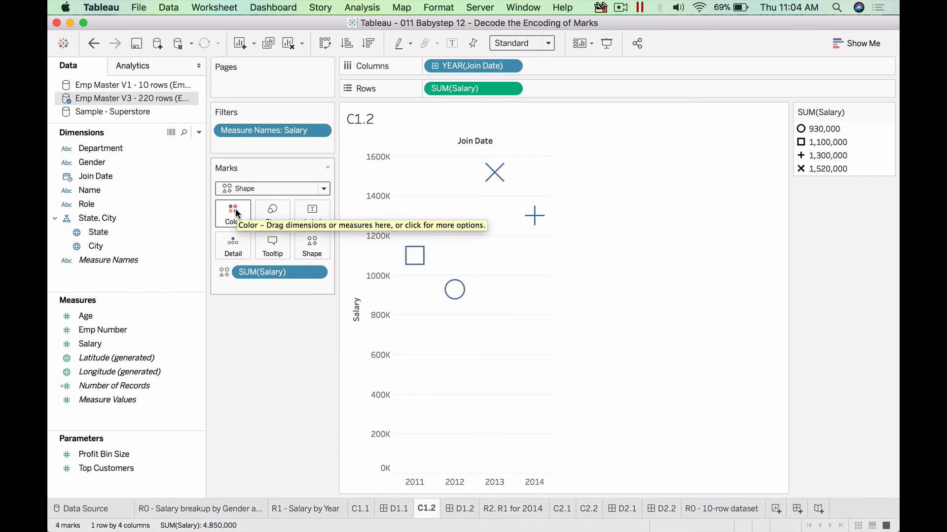
{"action": "mouse_move", "coordinate": [273, 213]}
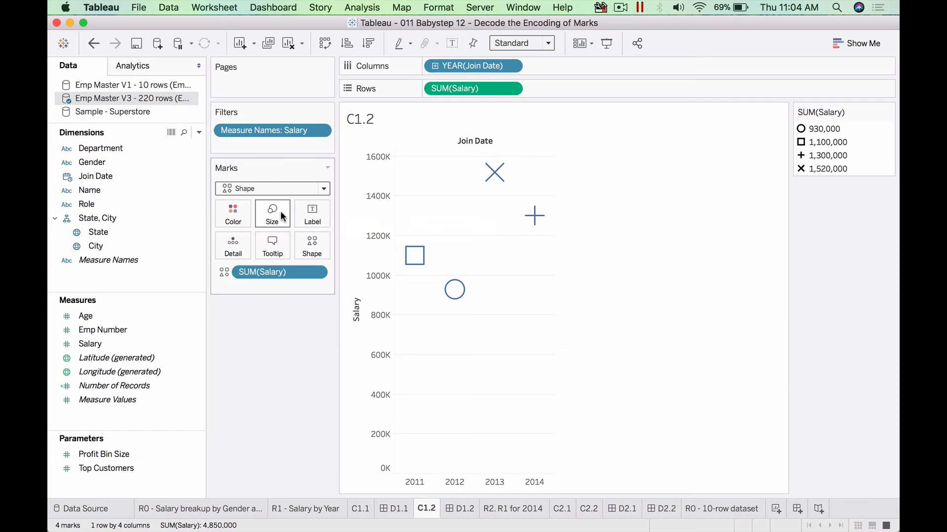
{"action": "mouse_move", "coordinate": [271, 214]}
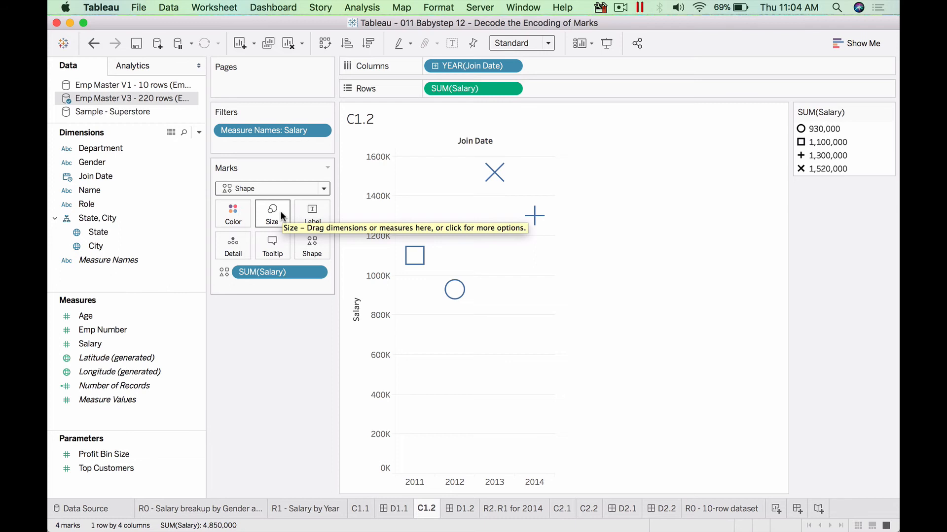
{"action": "mouse_move", "coordinate": [293, 235]}
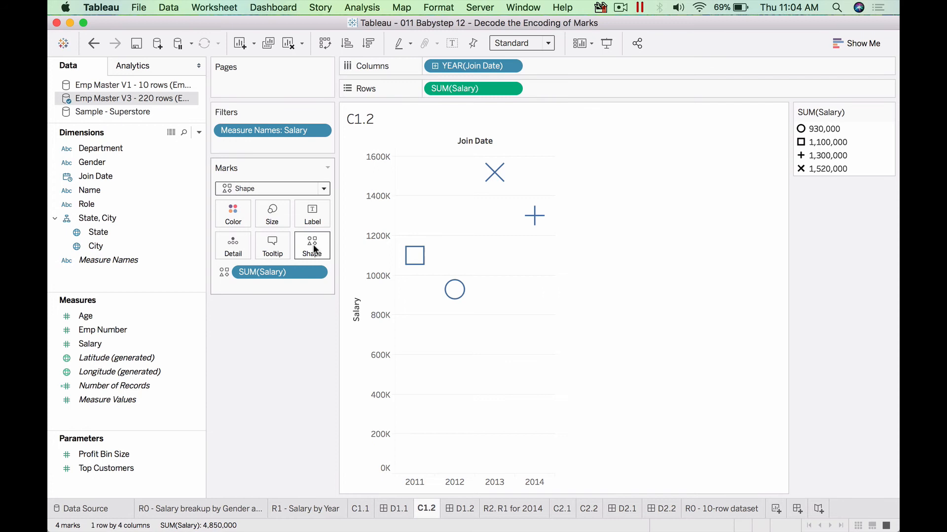
{"action": "mouse_move", "coordinate": [312, 245]}
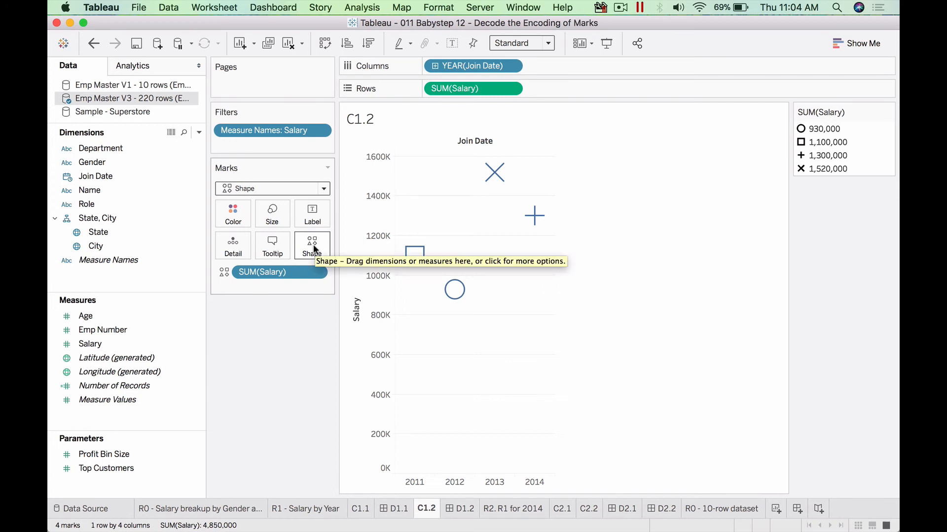
{"action": "mouse_move", "coordinate": [451, 288]}
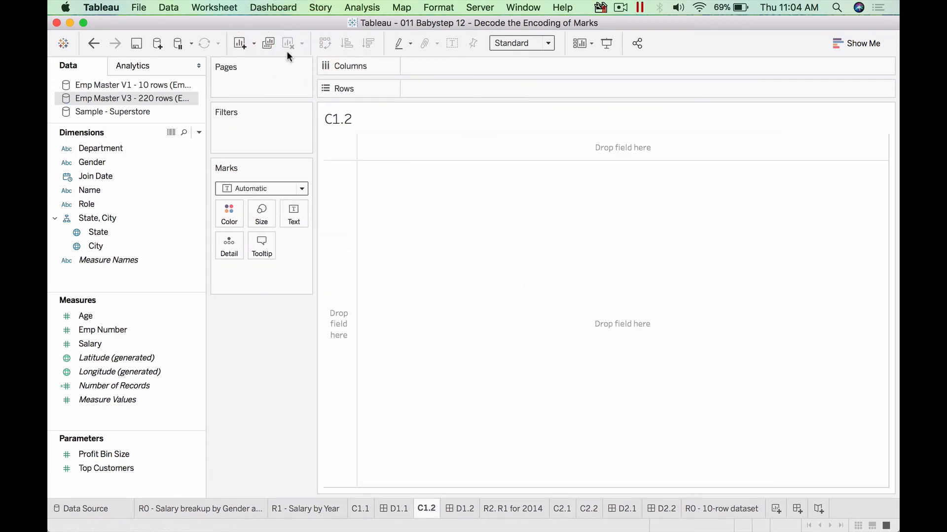
- Build the Age versus Salary plot and disable aggregation to show 220 employee points
{"action": "left_click", "coordinate": [90, 344]}
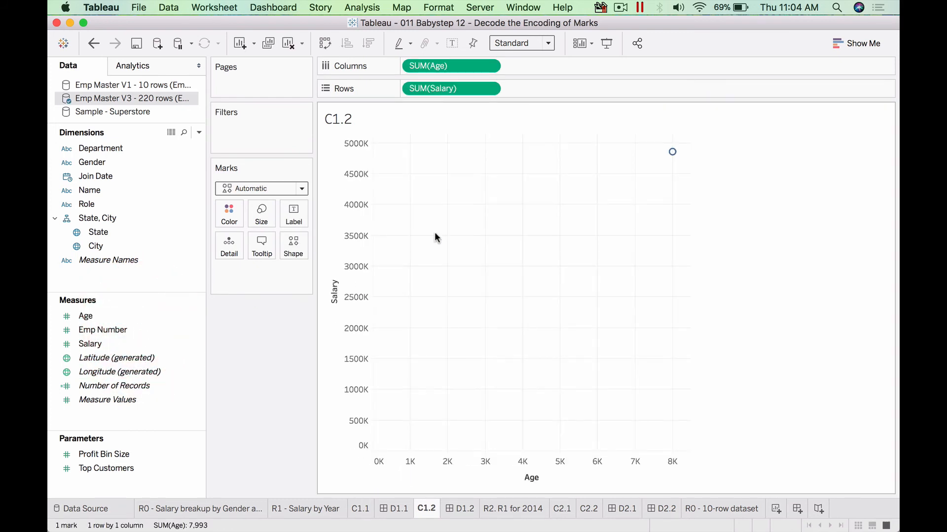
{"action": "mouse_move", "coordinate": [672, 151]}
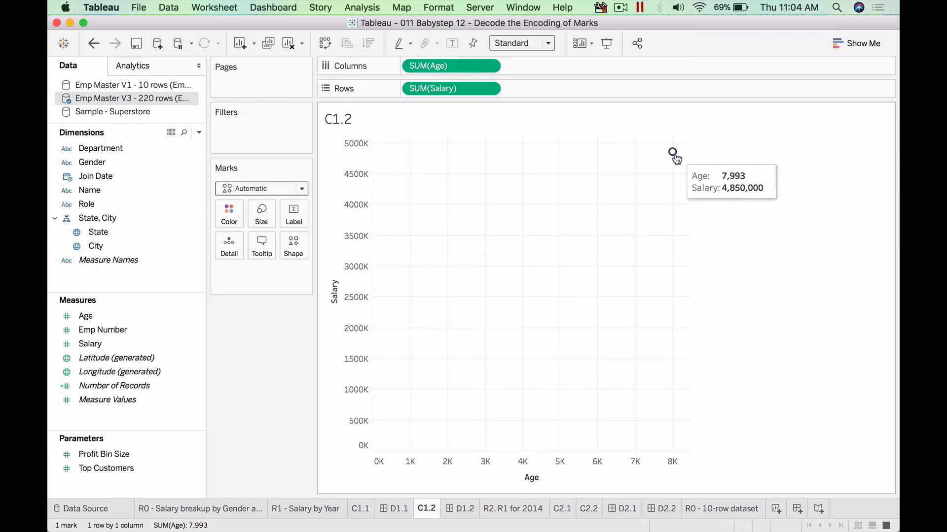
{"action": "left_click", "coordinate": [362, 7]}
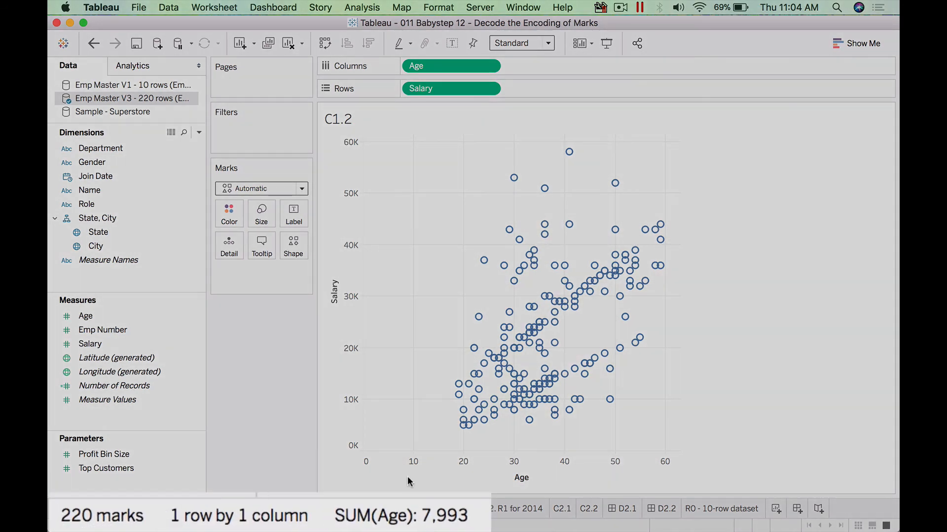
{"action": "mouse_move", "coordinate": [672, 380]}
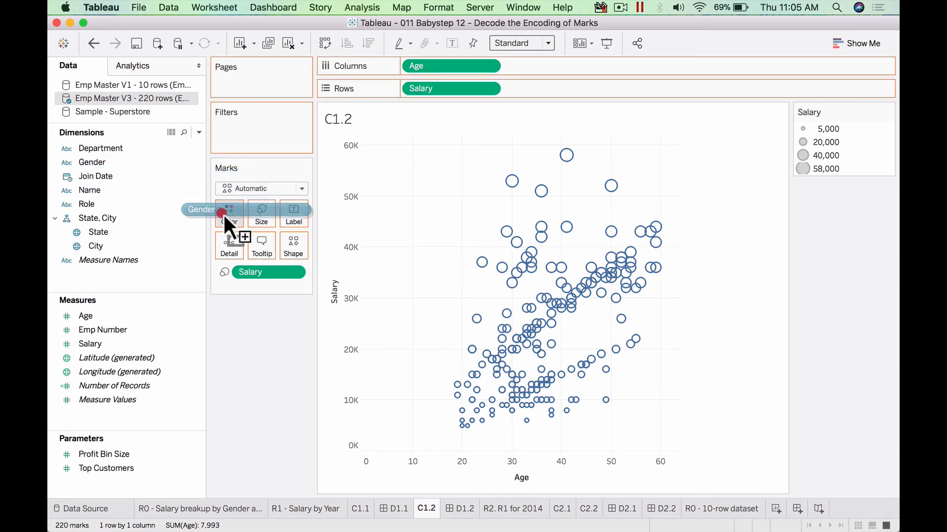
- Colour the scatter points by Gender and shape them by Department
{"action": "left_click_drag", "start_coordinate": [200, 210], "coordinate": [229, 213]}
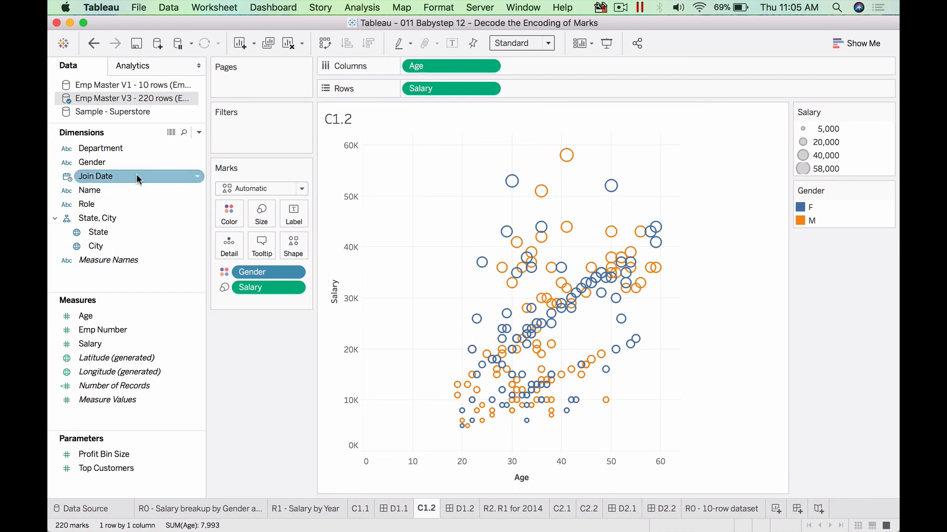
{"action": "left_click", "coordinate": [294, 245]}
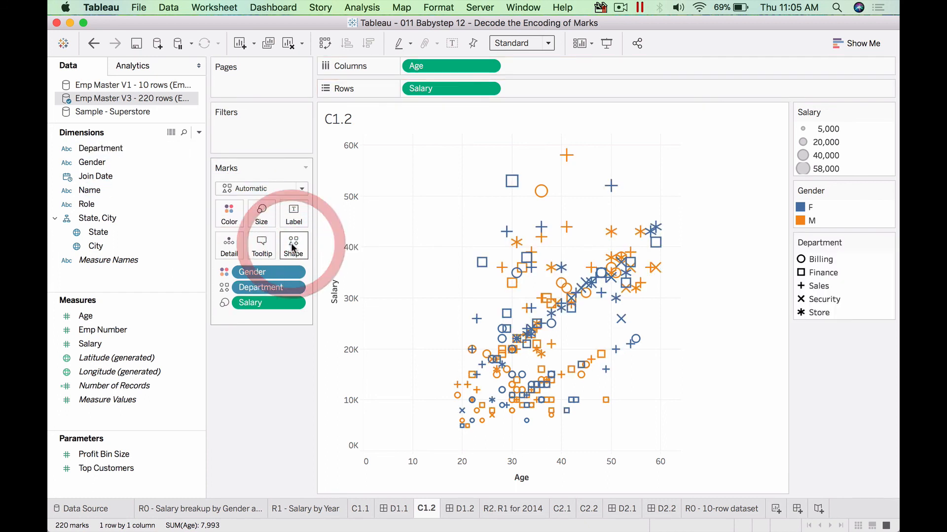
{"action": "mouse_move", "coordinate": [294, 246]}
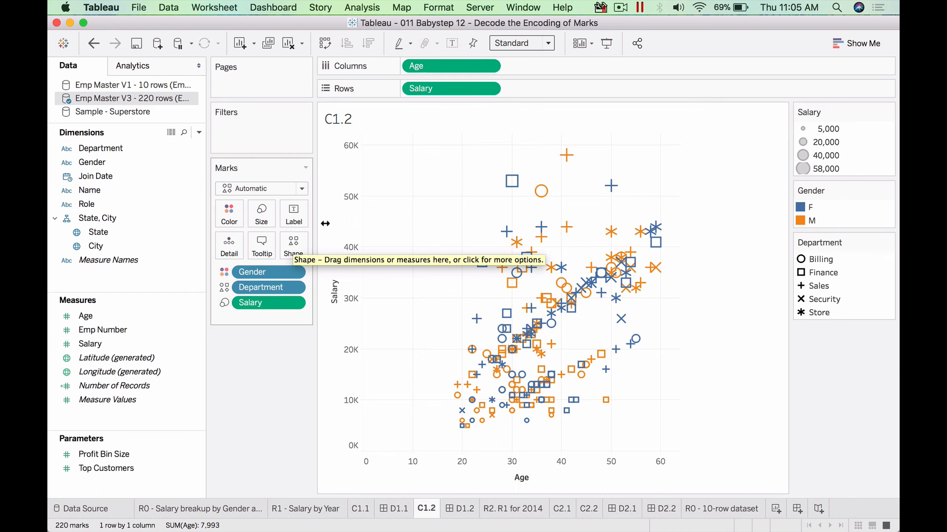
{"action": "mouse_move", "coordinate": [722, 336]}
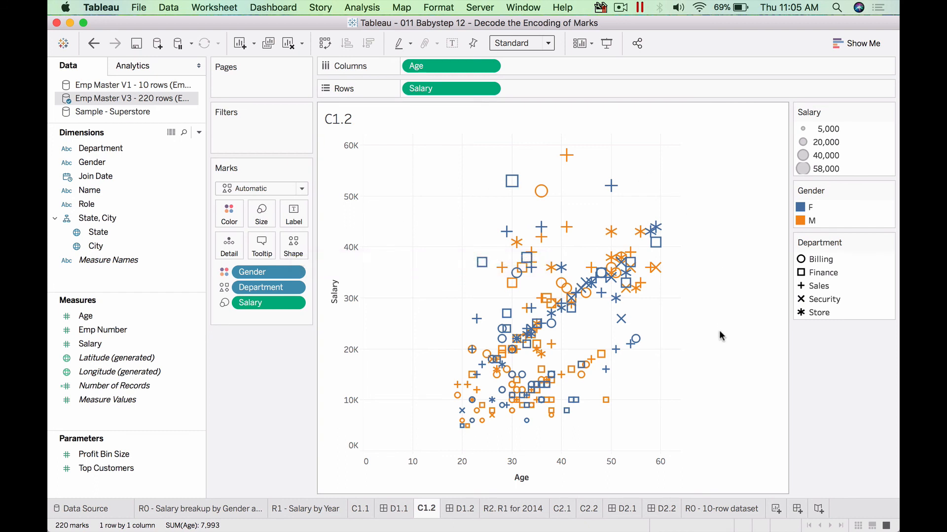